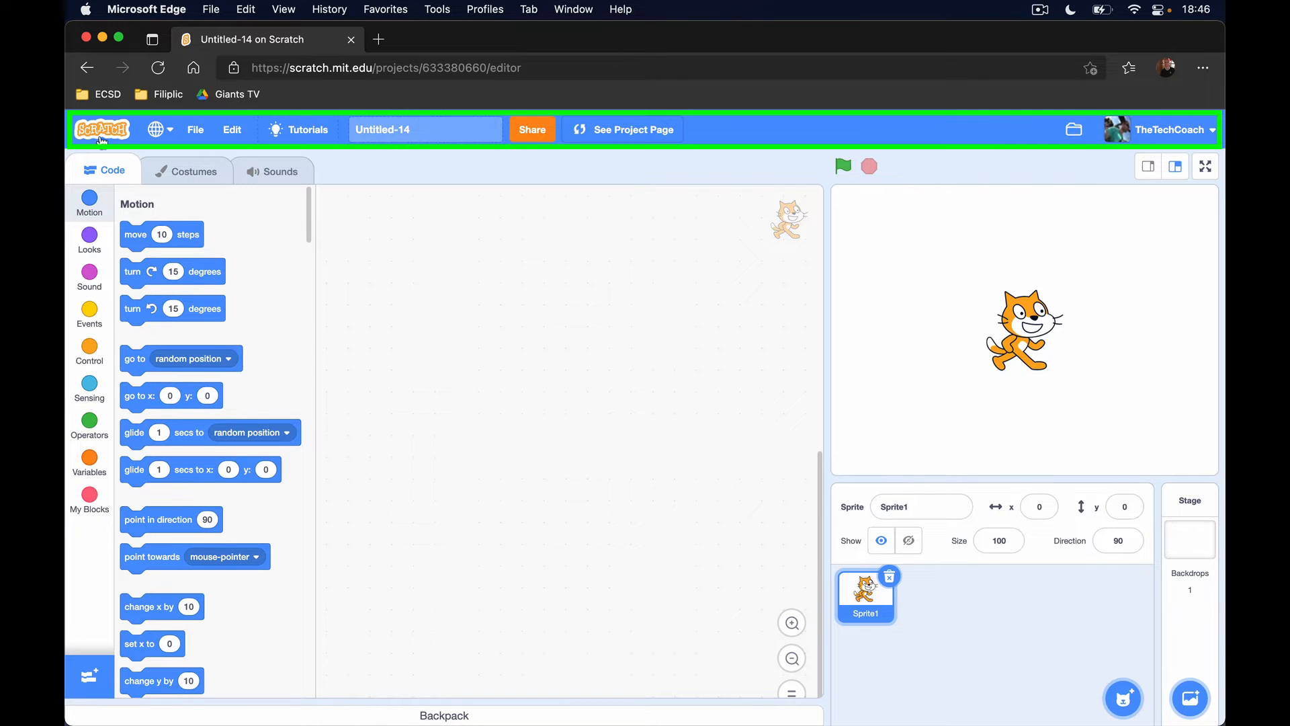
{"action": "mouse_move", "coordinate": [231, 129]}
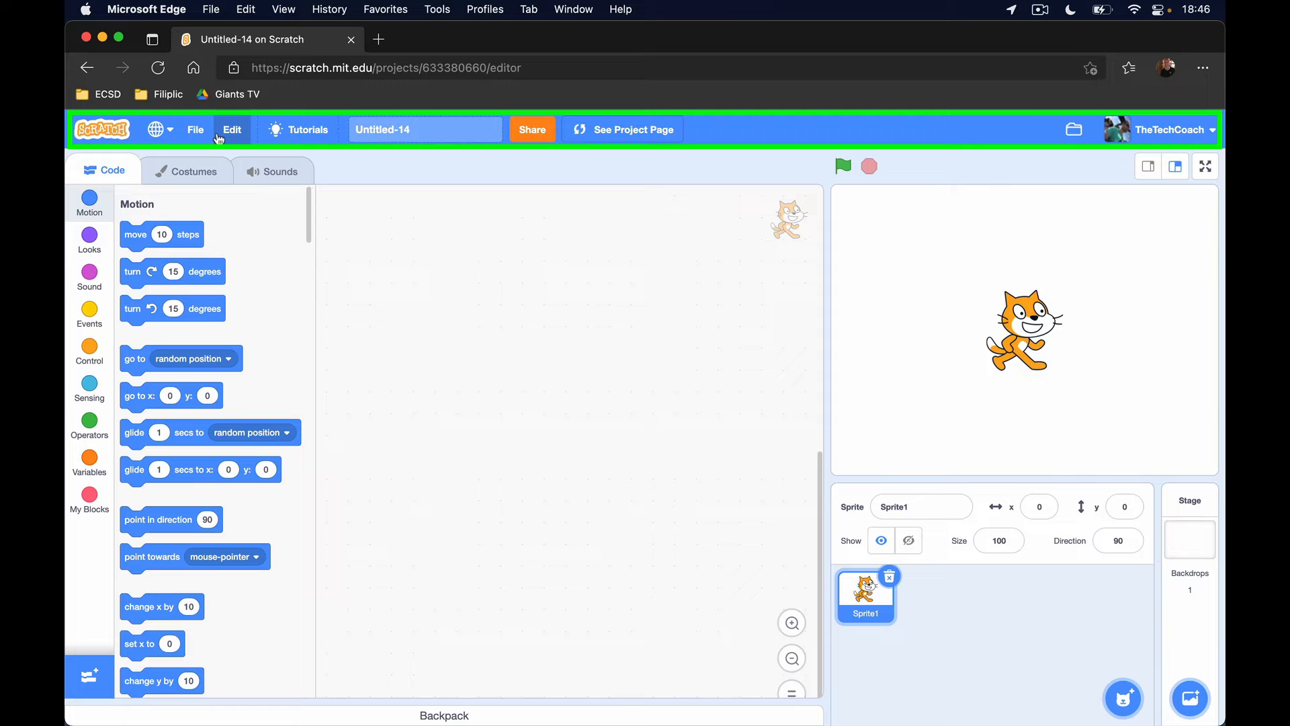
{"action": "mouse_move", "coordinate": [749, 136]}
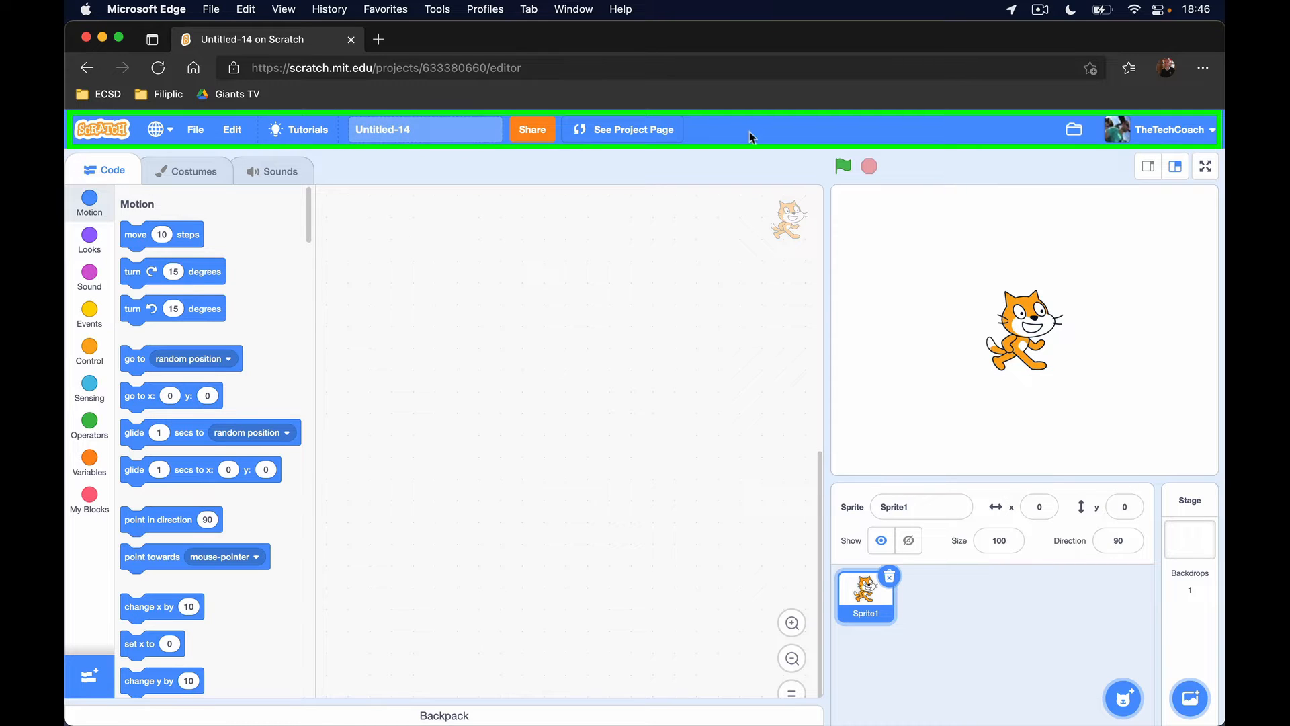
{"action": "mouse_move", "coordinate": [195, 132]}
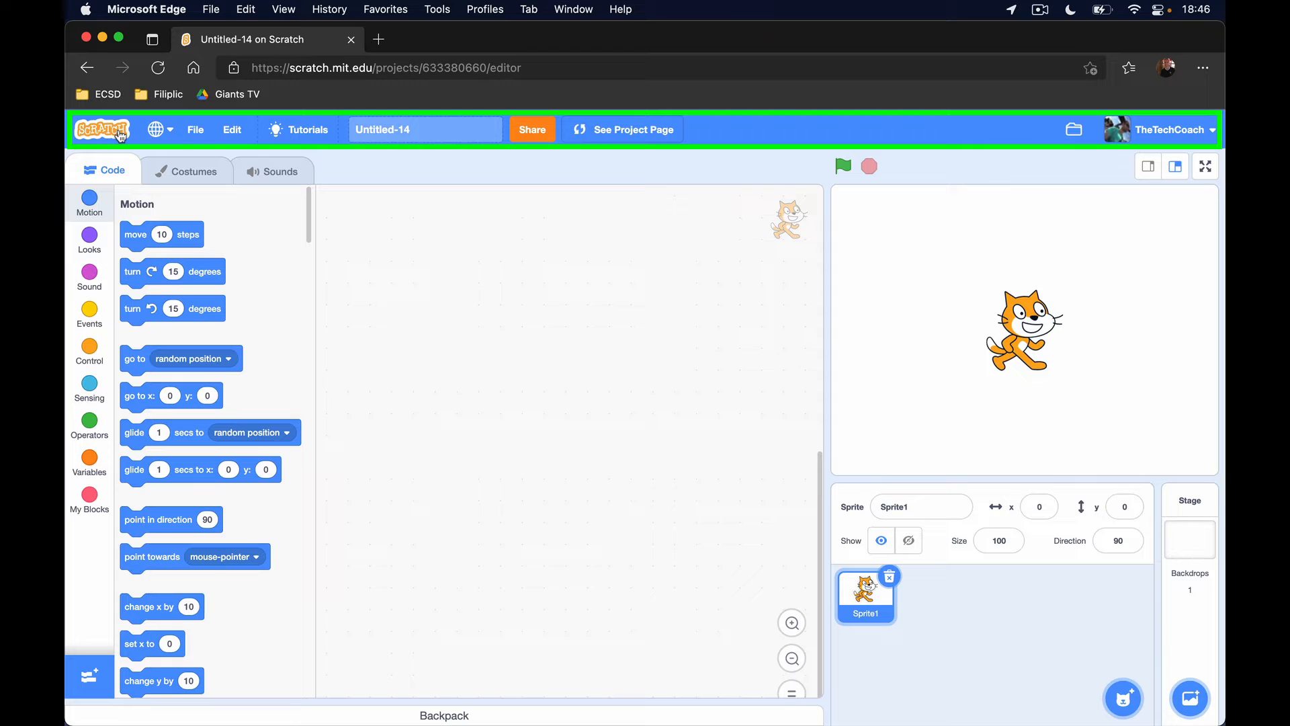
- Browse the menu bar, including the Edit options and the Tutorials library, then return to the editor
{"action": "left_click", "coordinate": [195, 129]}
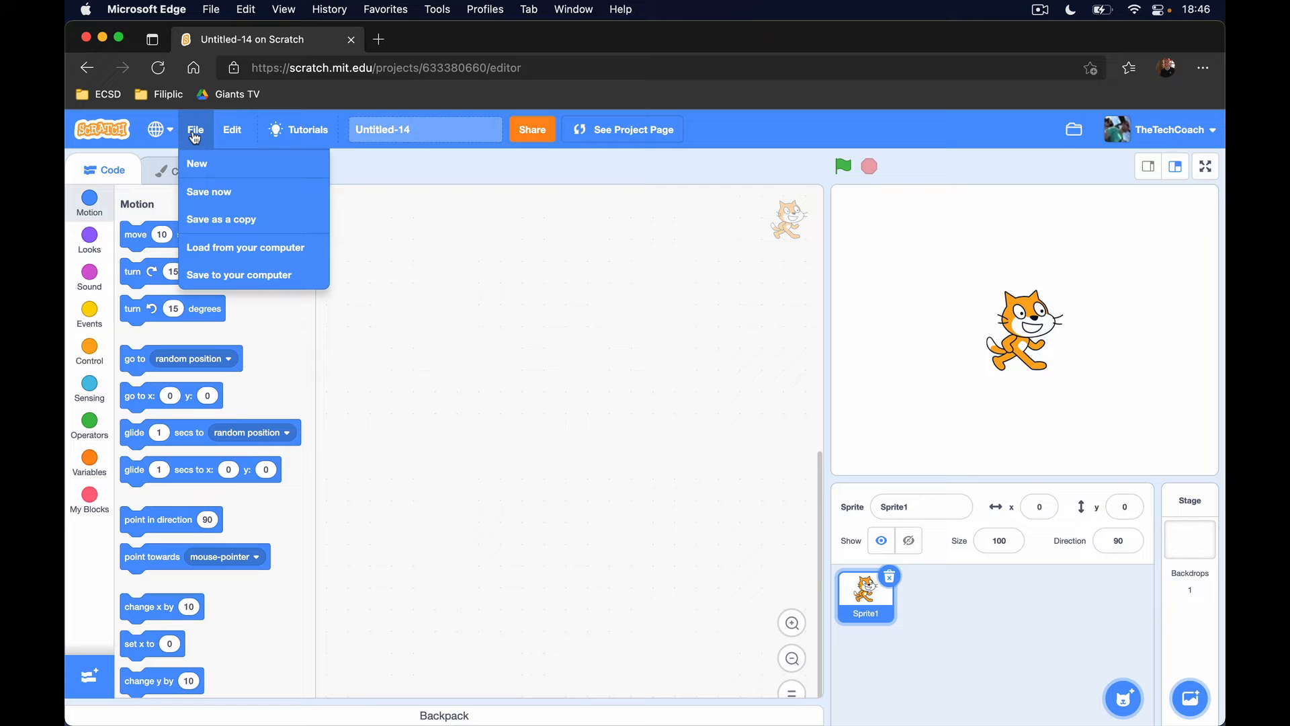
{"action": "mouse_move", "coordinate": [234, 129]}
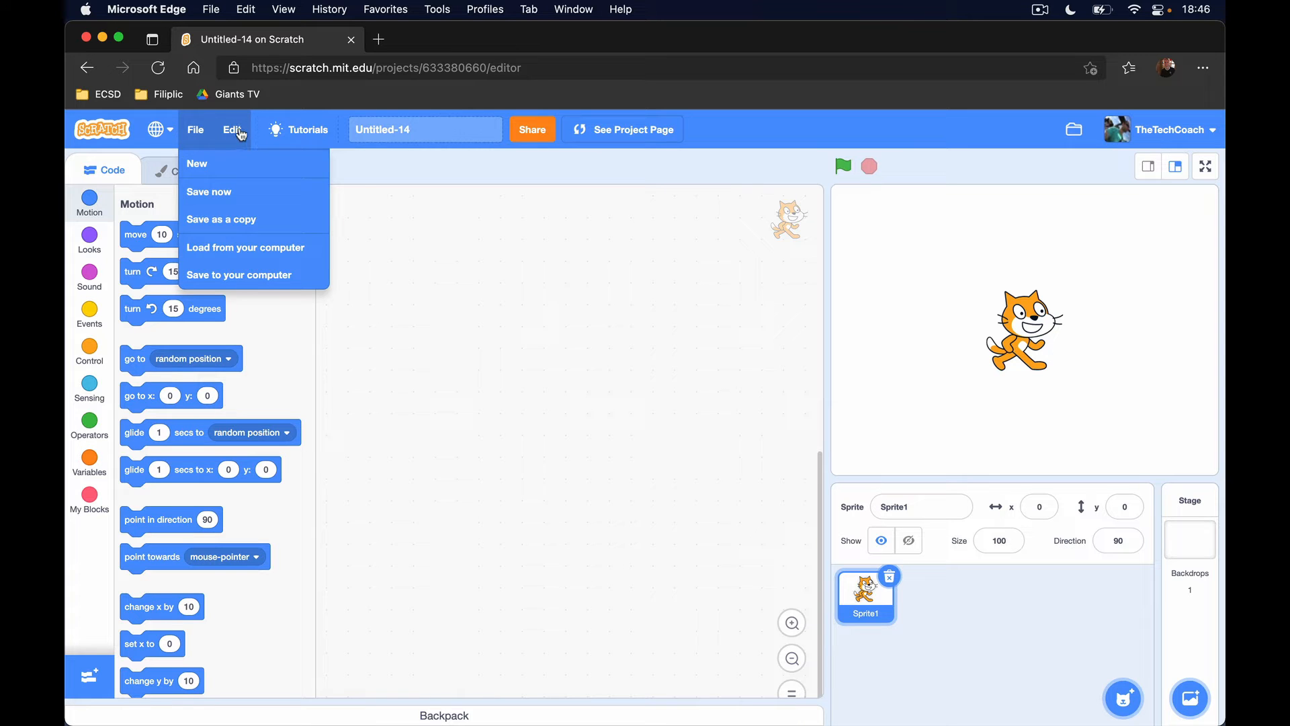
{"action": "left_click", "coordinate": [234, 129]}
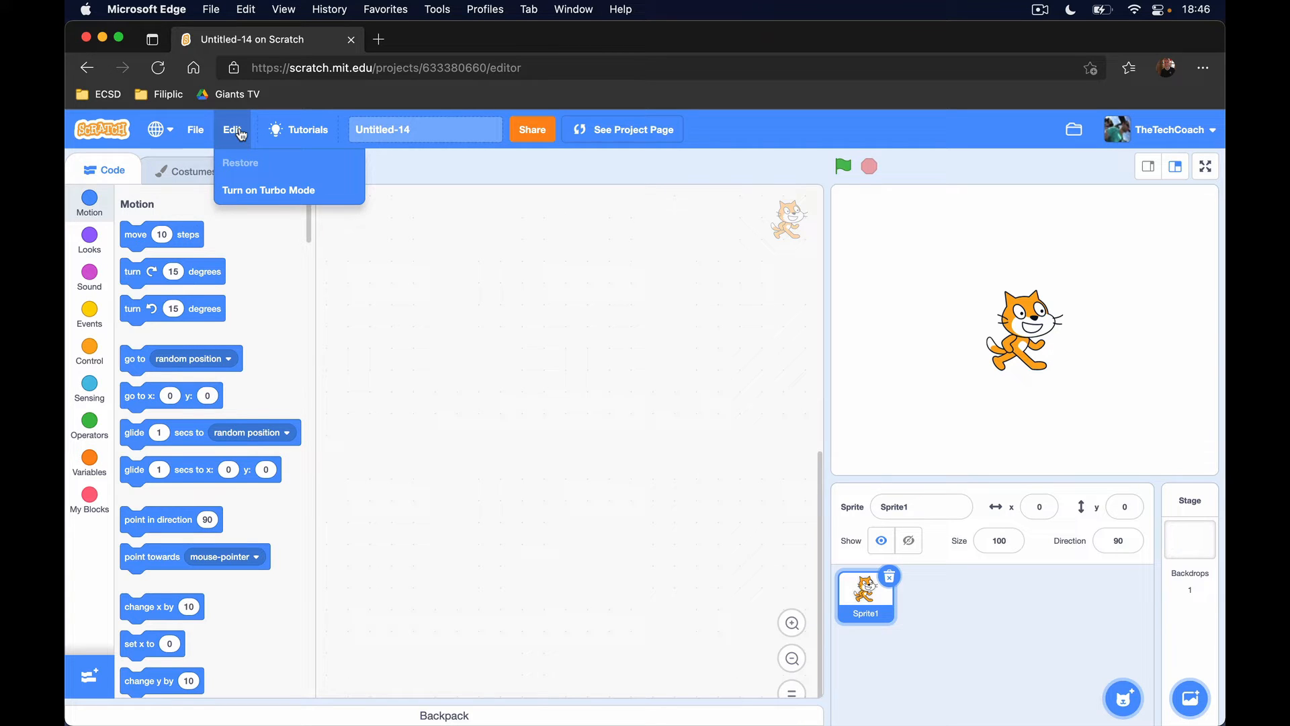
{"action": "mouse_move", "coordinate": [267, 132]}
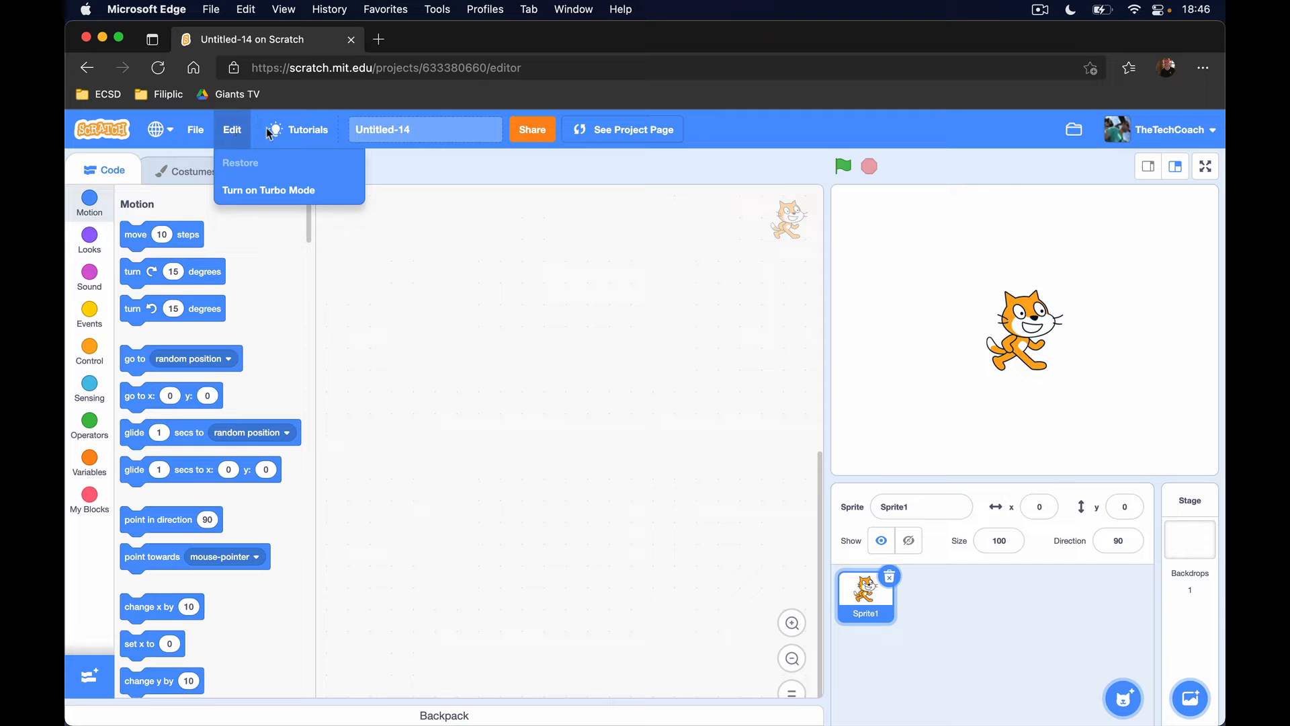
{"action": "left_click", "coordinate": [308, 129]}
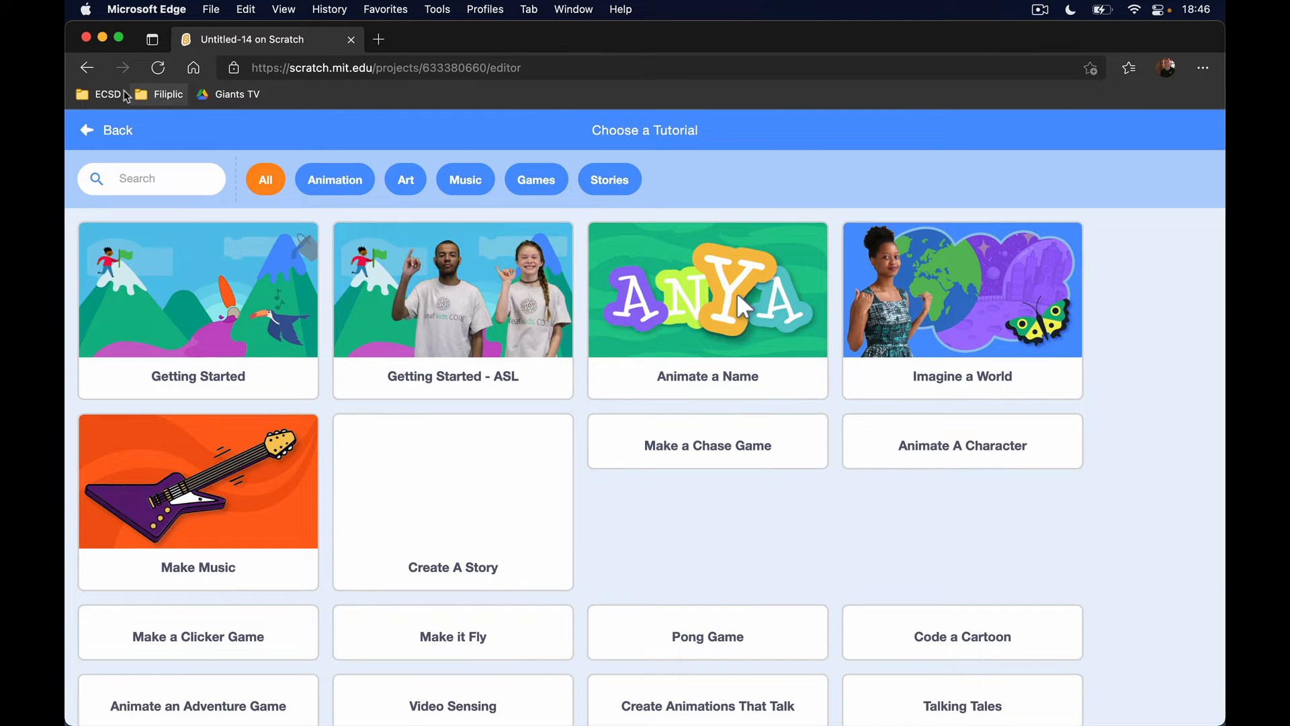
{"action": "left_click", "coordinate": [107, 129]}
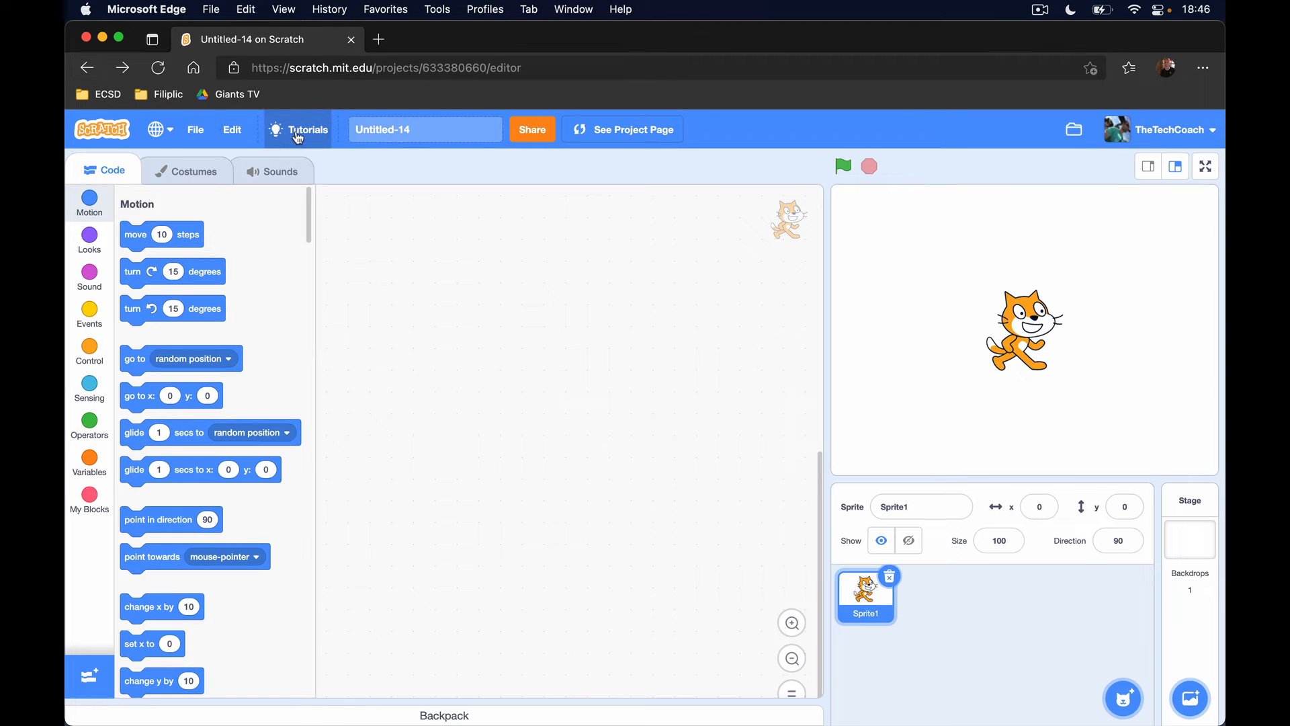
{"action": "left_click", "coordinate": [426, 129]}
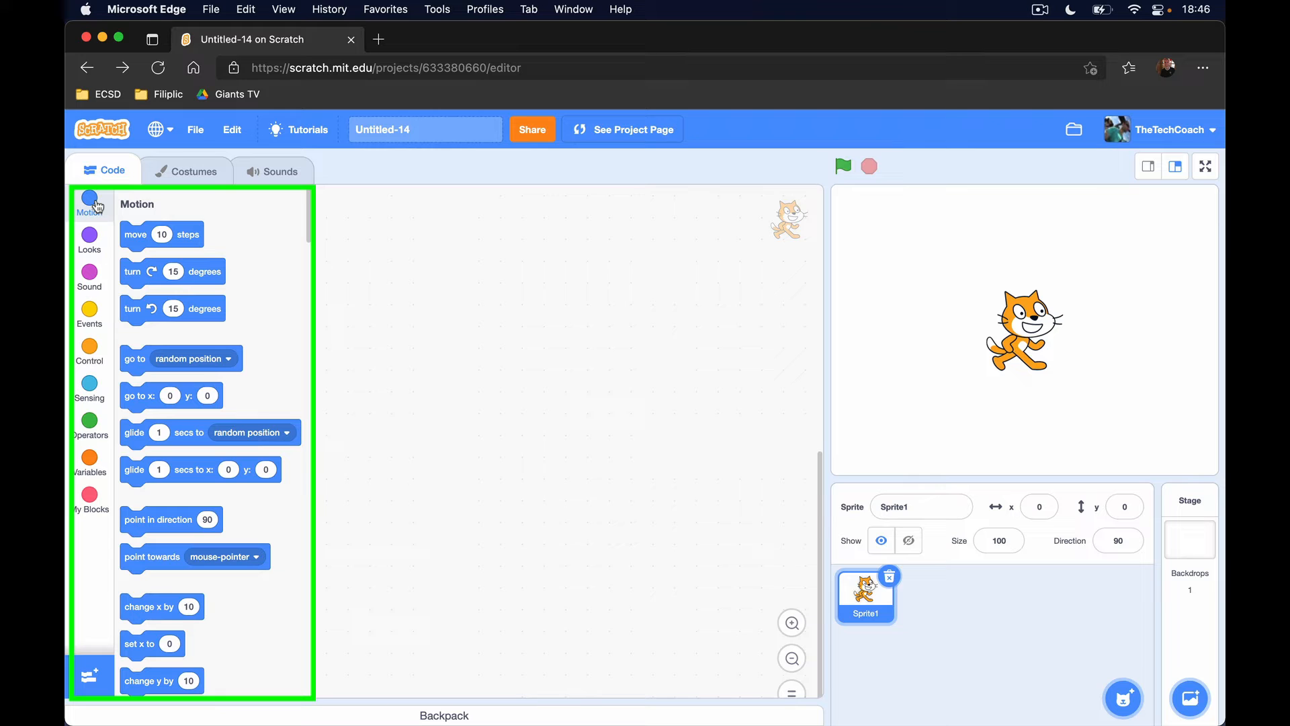
{"action": "mouse_move", "coordinate": [89, 238]}
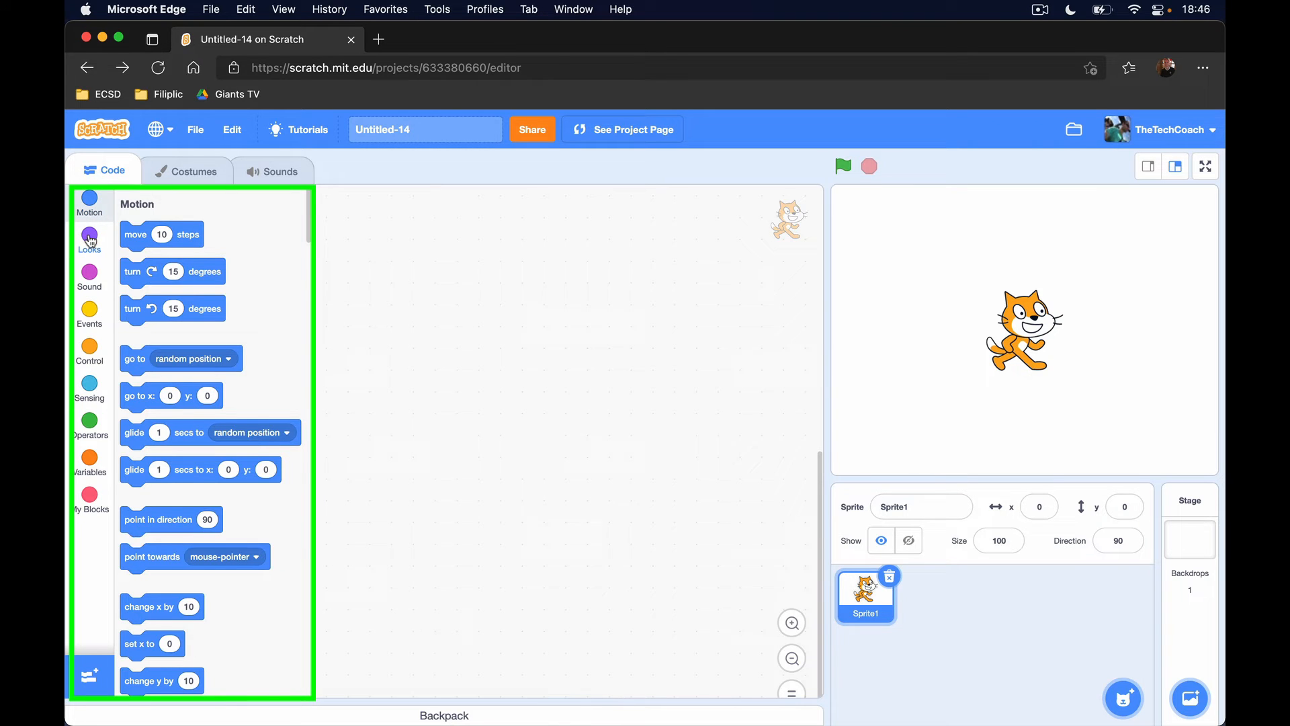
- Jump through the block palette to the Looks and Sound categories
{"action": "left_click", "coordinate": [89, 278]}
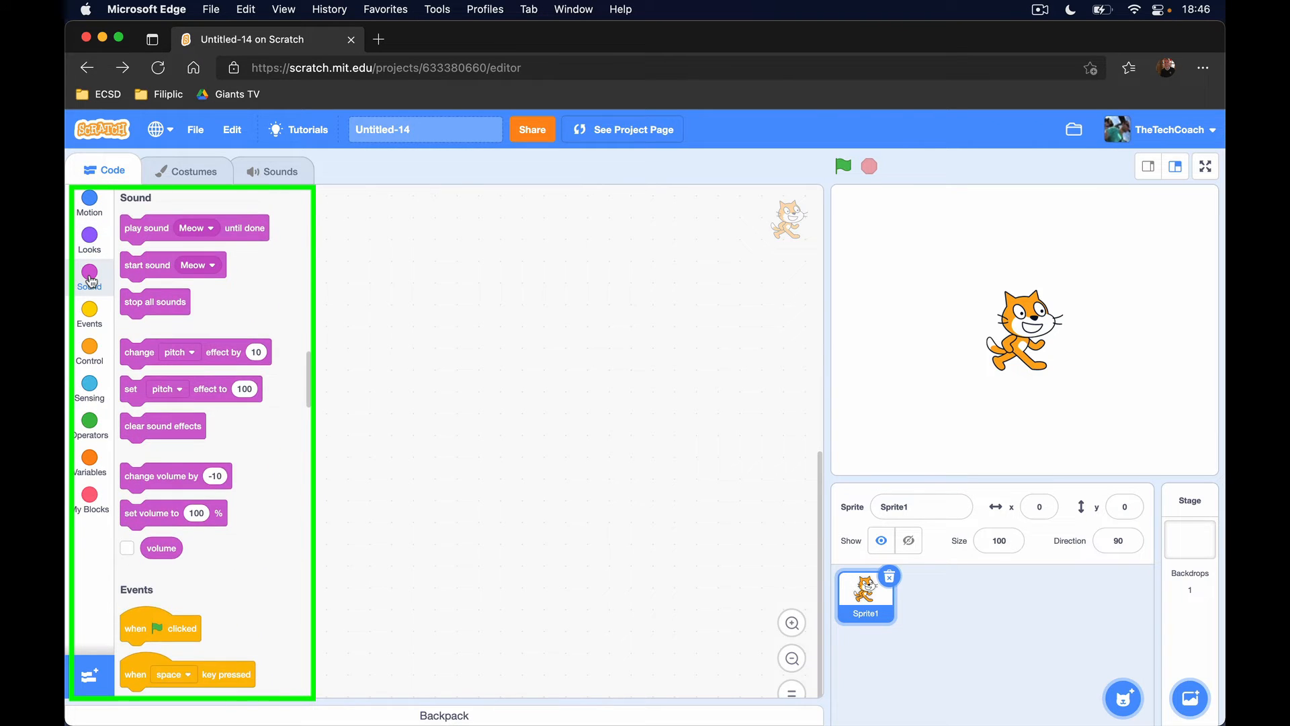
{"action": "left_click", "coordinate": [88, 313]}
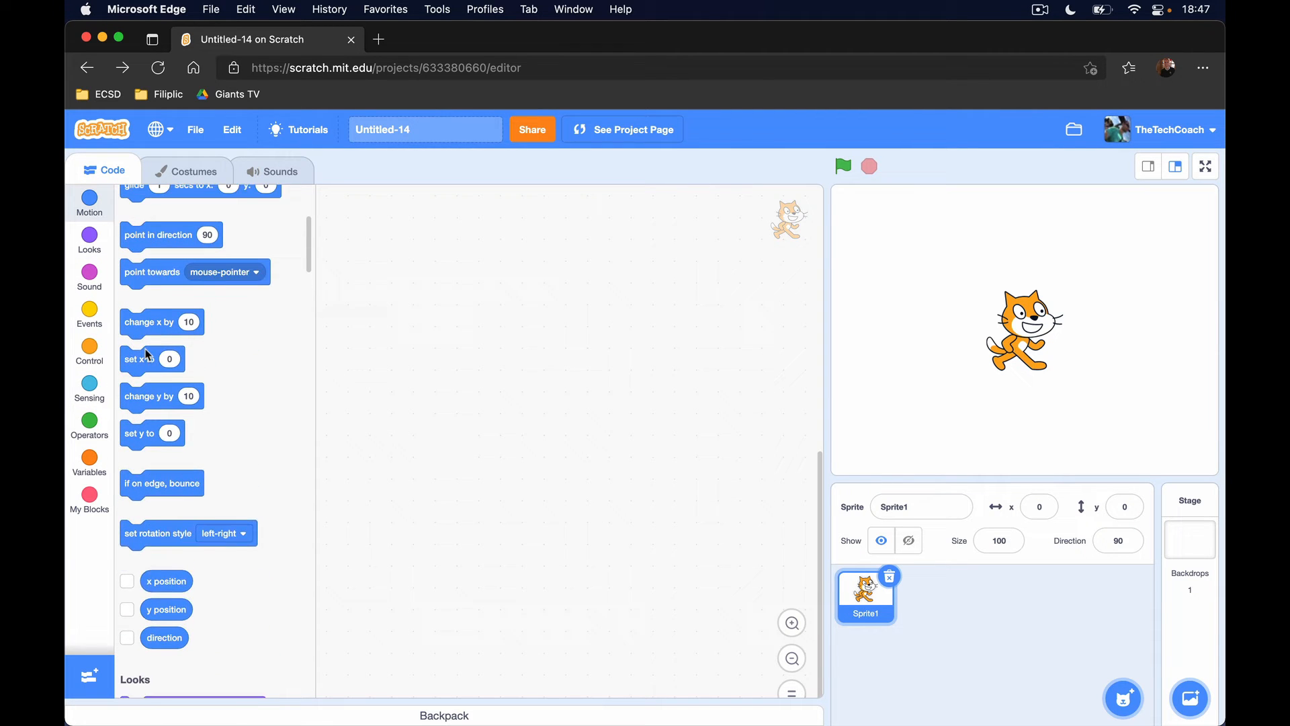
{"action": "scroll", "scroll_direction": "up", "scroll_amount": 3}
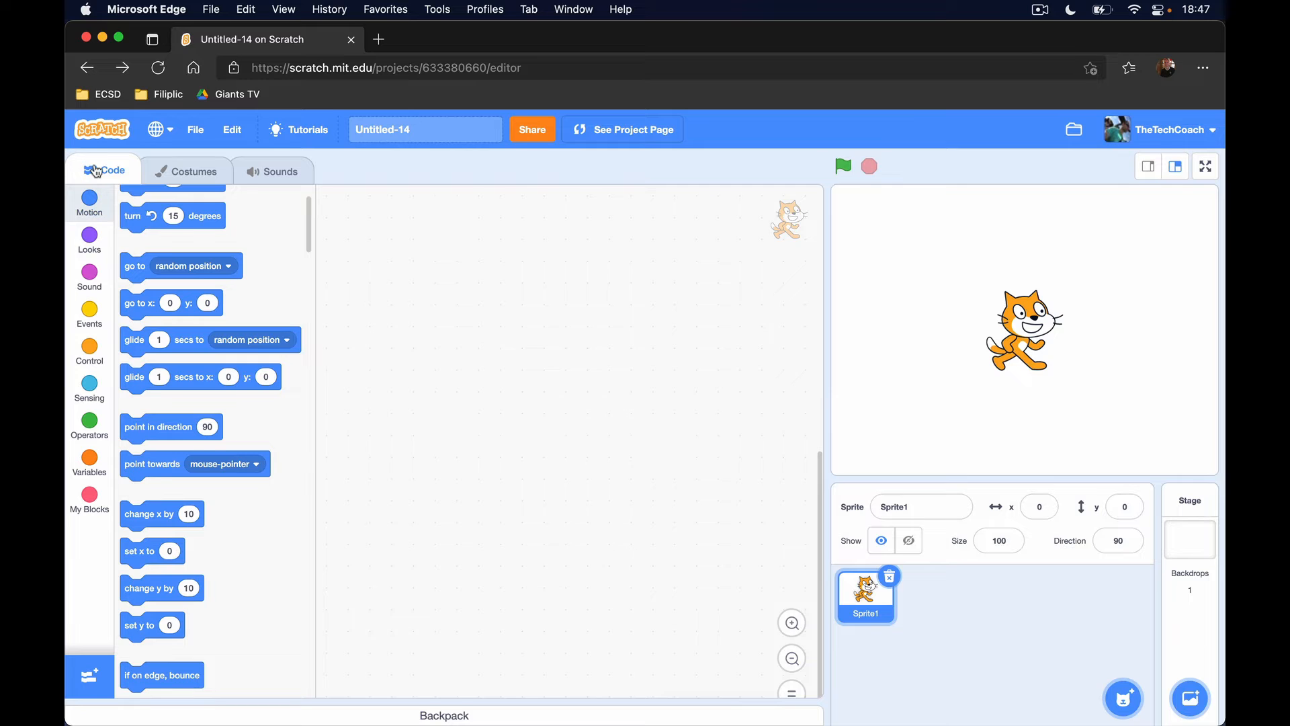
- Inspect the cat's Costumes, selecting and deselecting its head, then view Sounds and return to Code
{"action": "left_click", "coordinate": [193, 171]}
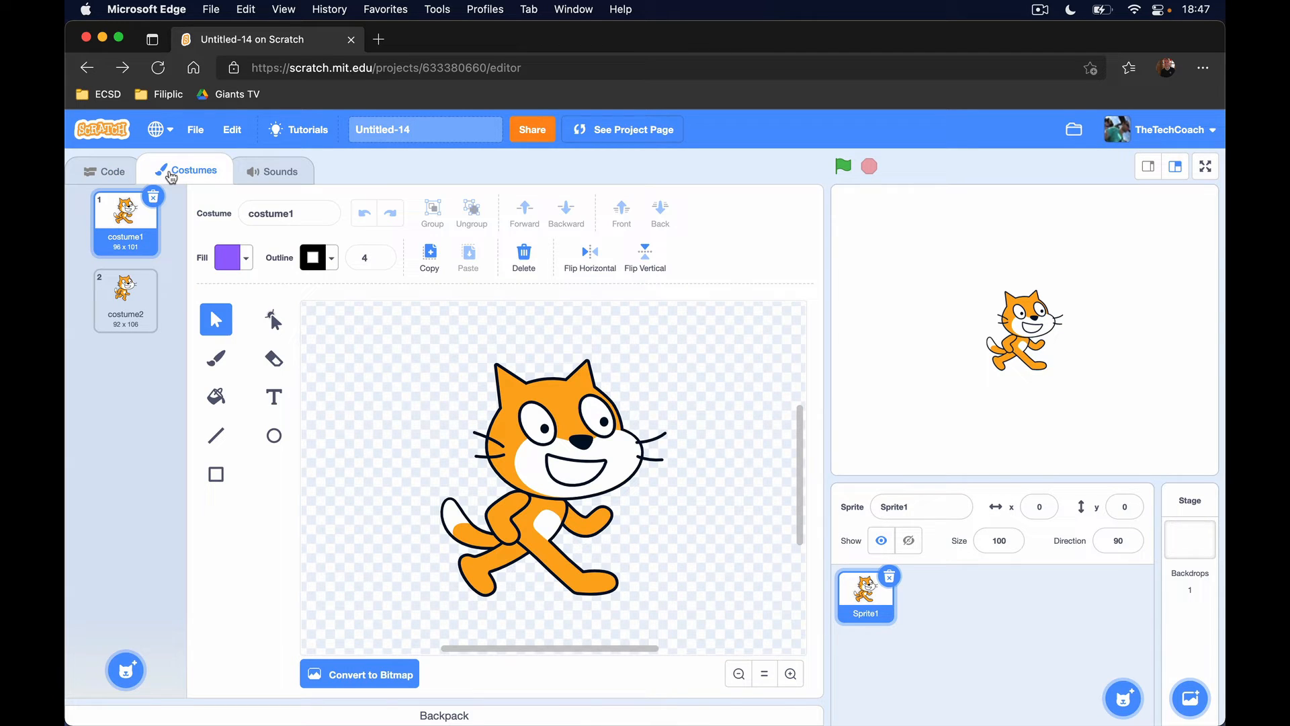
{"action": "left_click", "coordinate": [568, 421]}
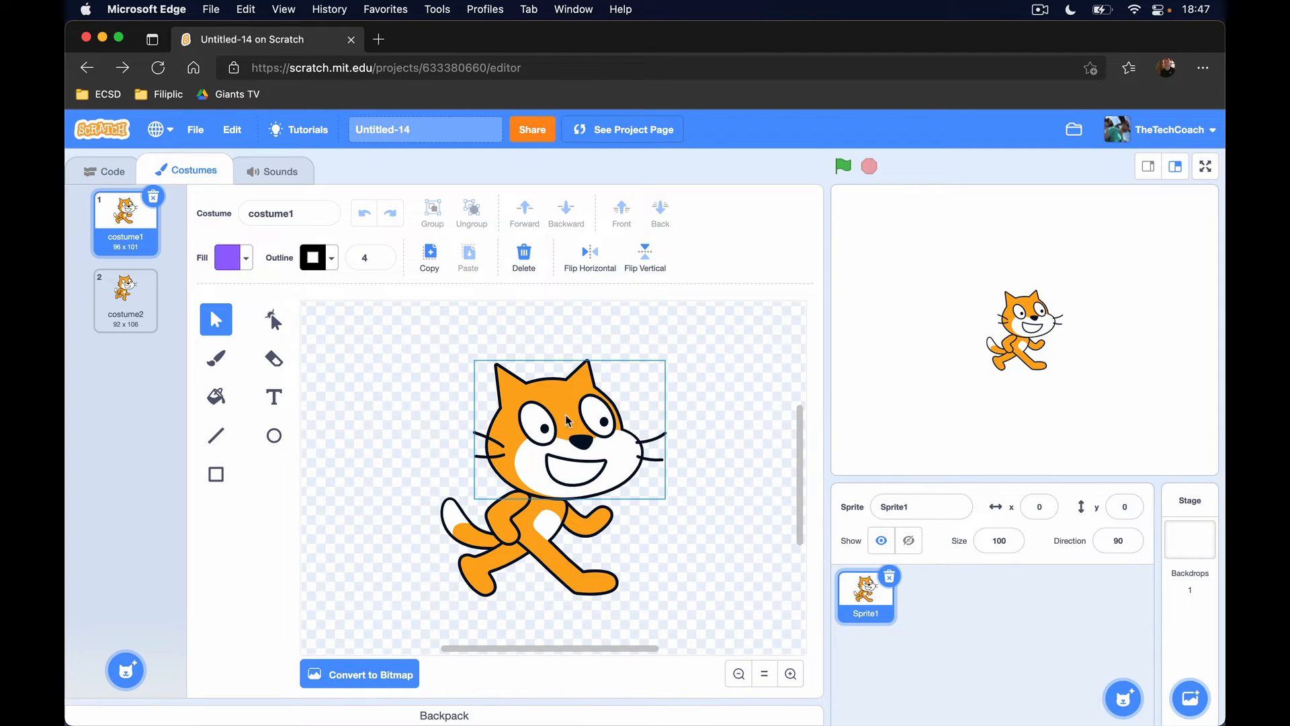
{"action": "left_click", "coordinate": [396, 388]}
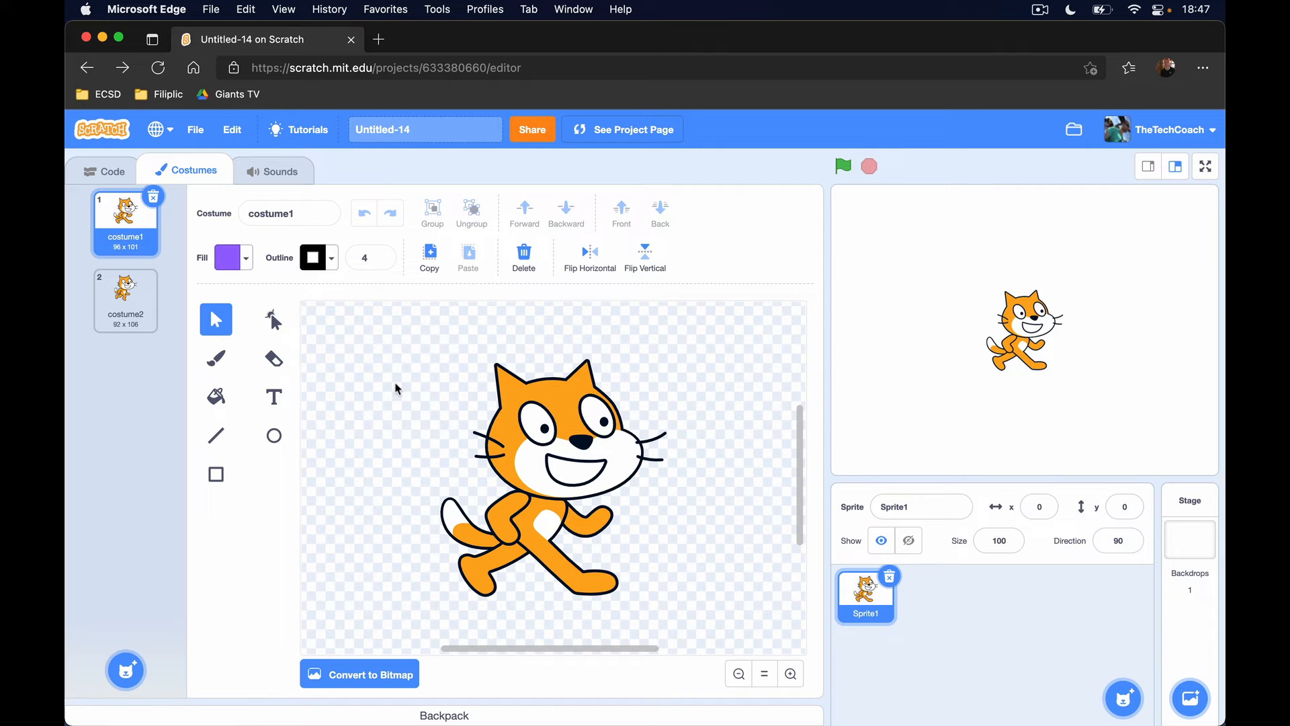
{"action": "left_click", "coordinate": [281, 170]}
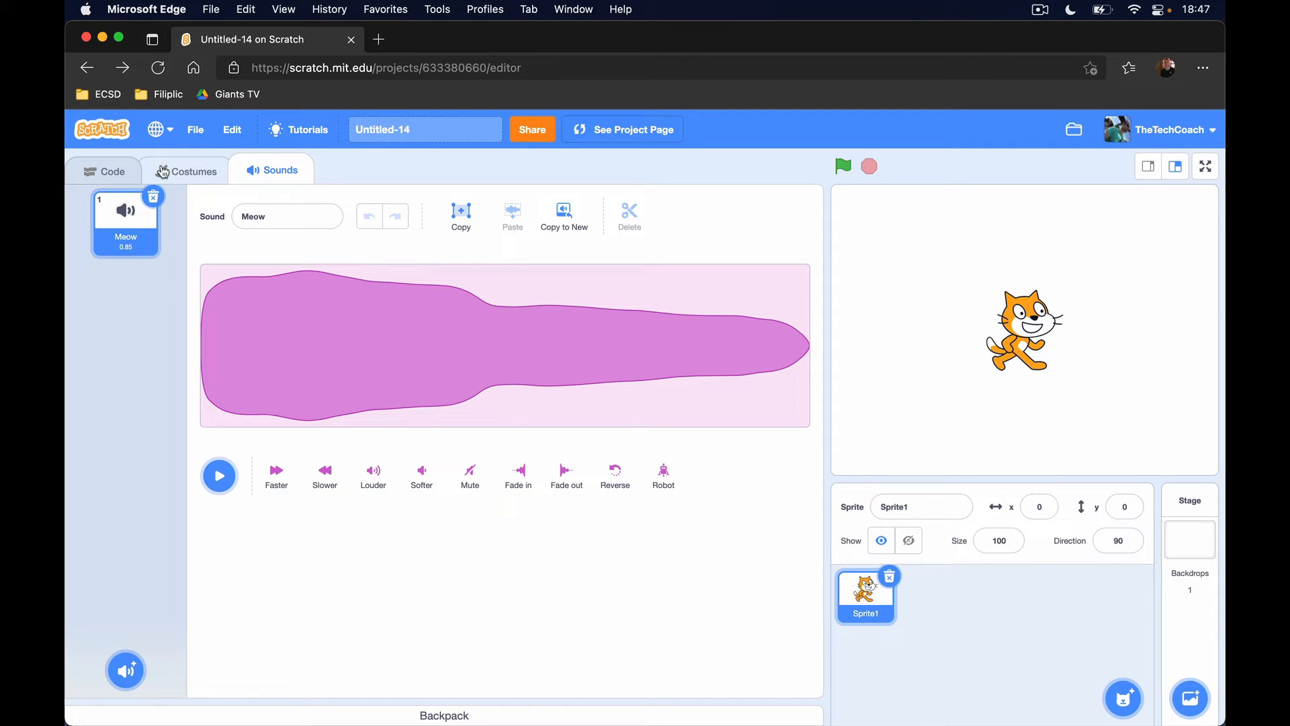
{"action": "left_click", "coordinate": [104, 170]}
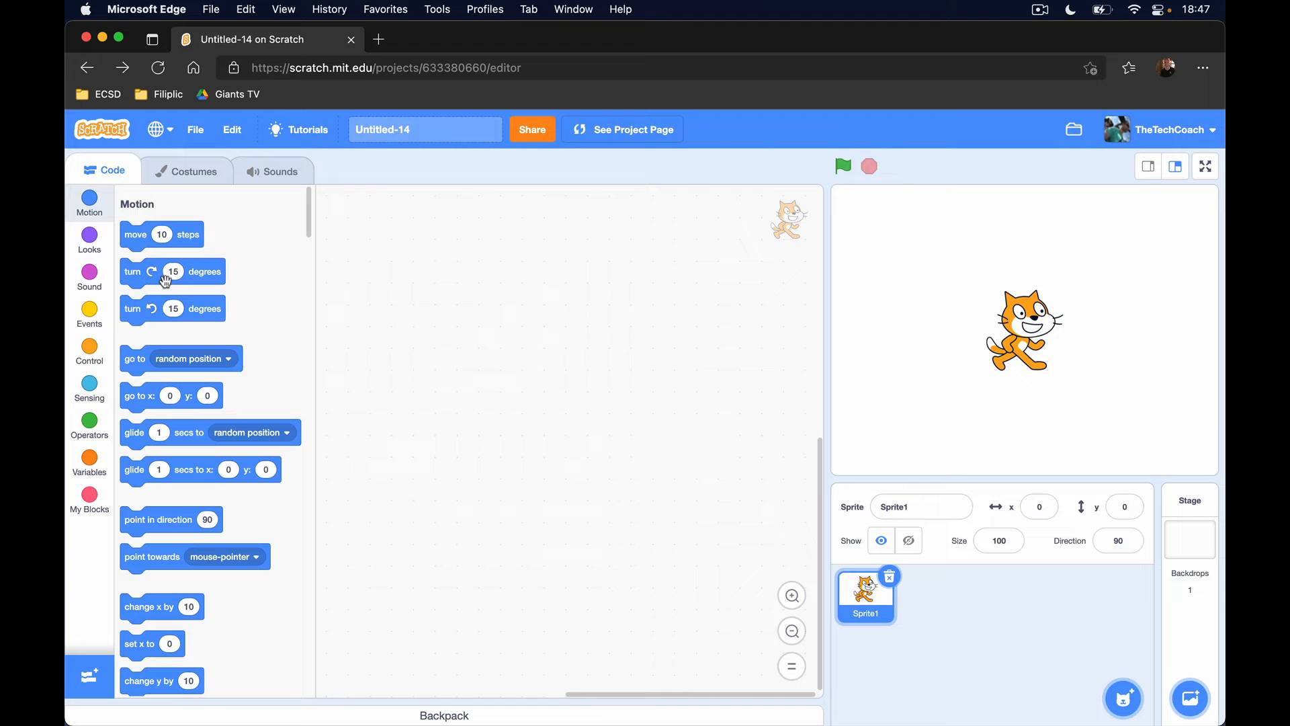
- Drag a 'when flag clicked' block from Events into the script area
{"action": "left_click", "coordinate": [89, 315]}
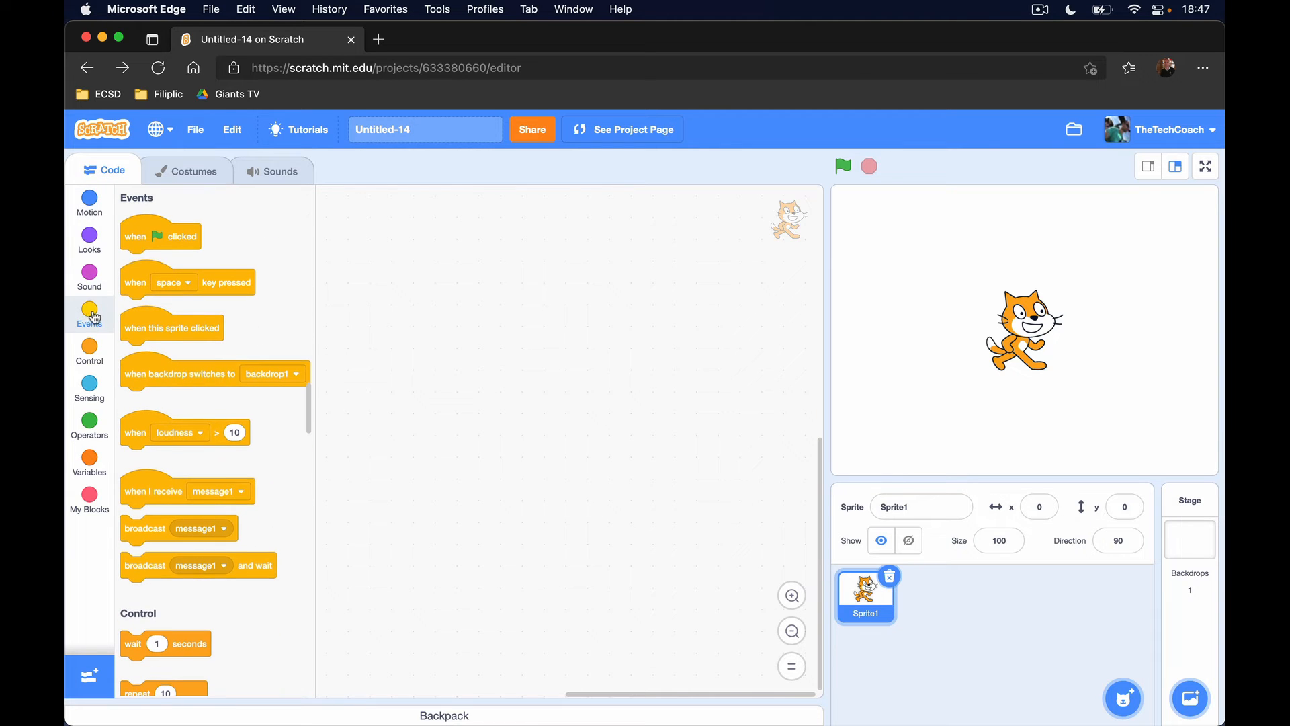
{"action": "left_click_drag", "start_coordinate": [160, 236], "coordinate": [231, 239]}
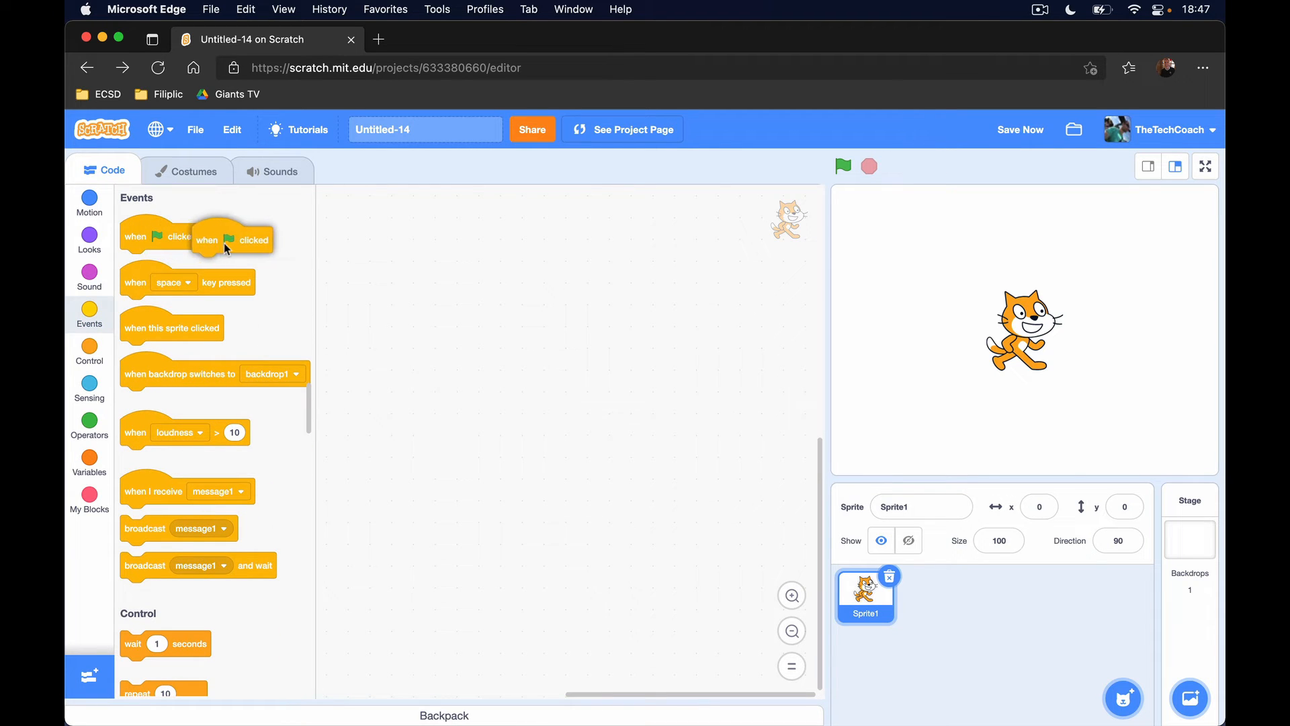
{"action": "left_click_drag", "start_coordinate": [230, 238], "coordinate": [403, 239]}
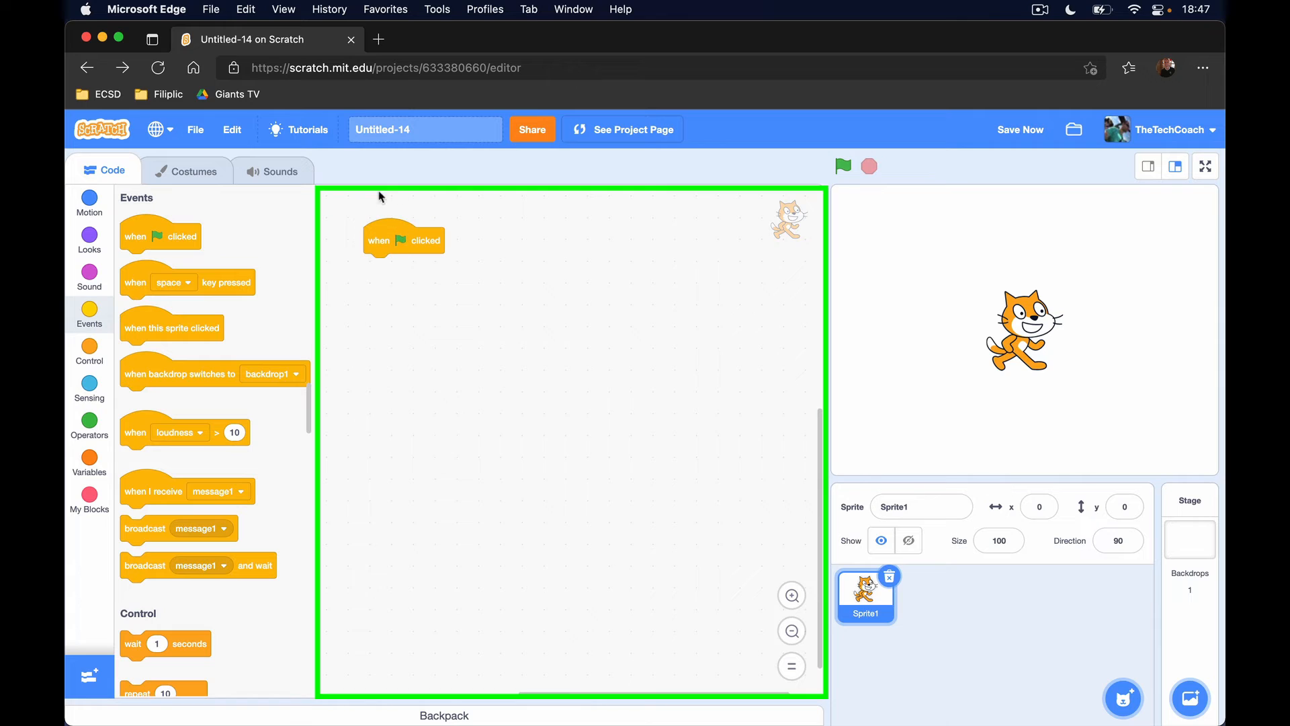
{"action": "mouse_move", "coordinate": [572, 586]}
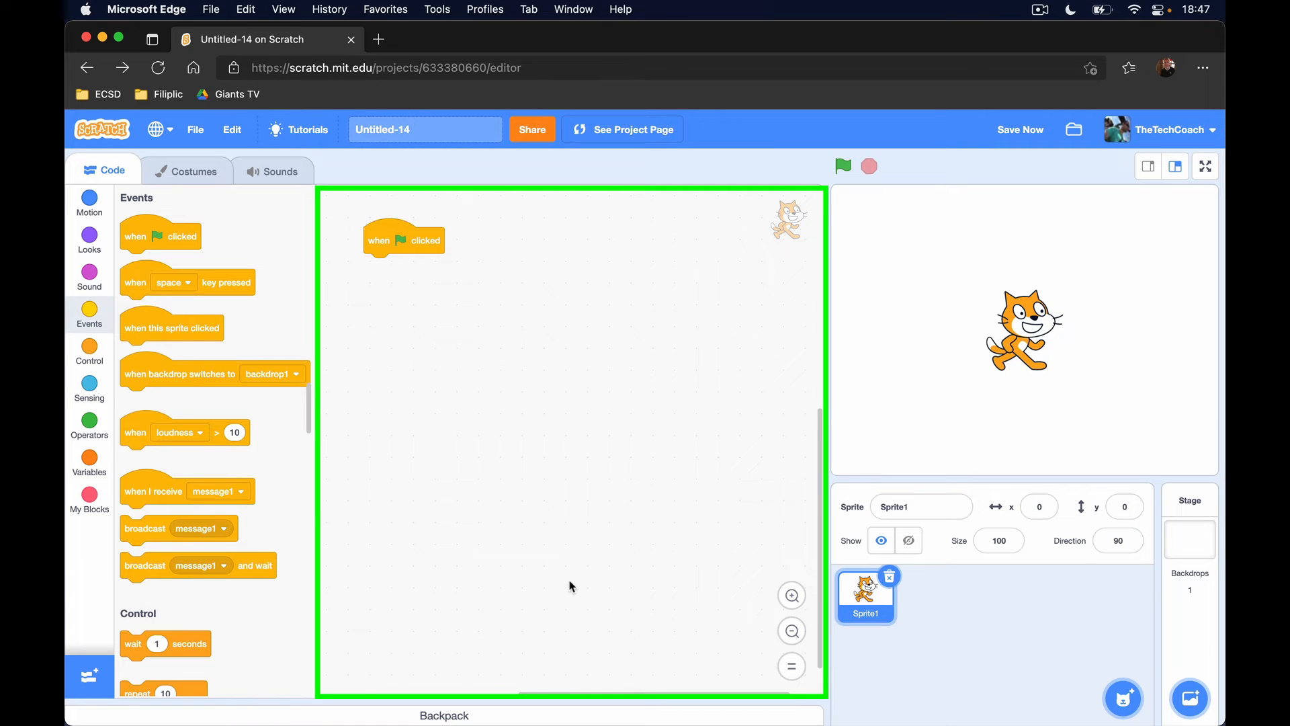
{"action": "mouse_move", "coordinate": [559, 584]}
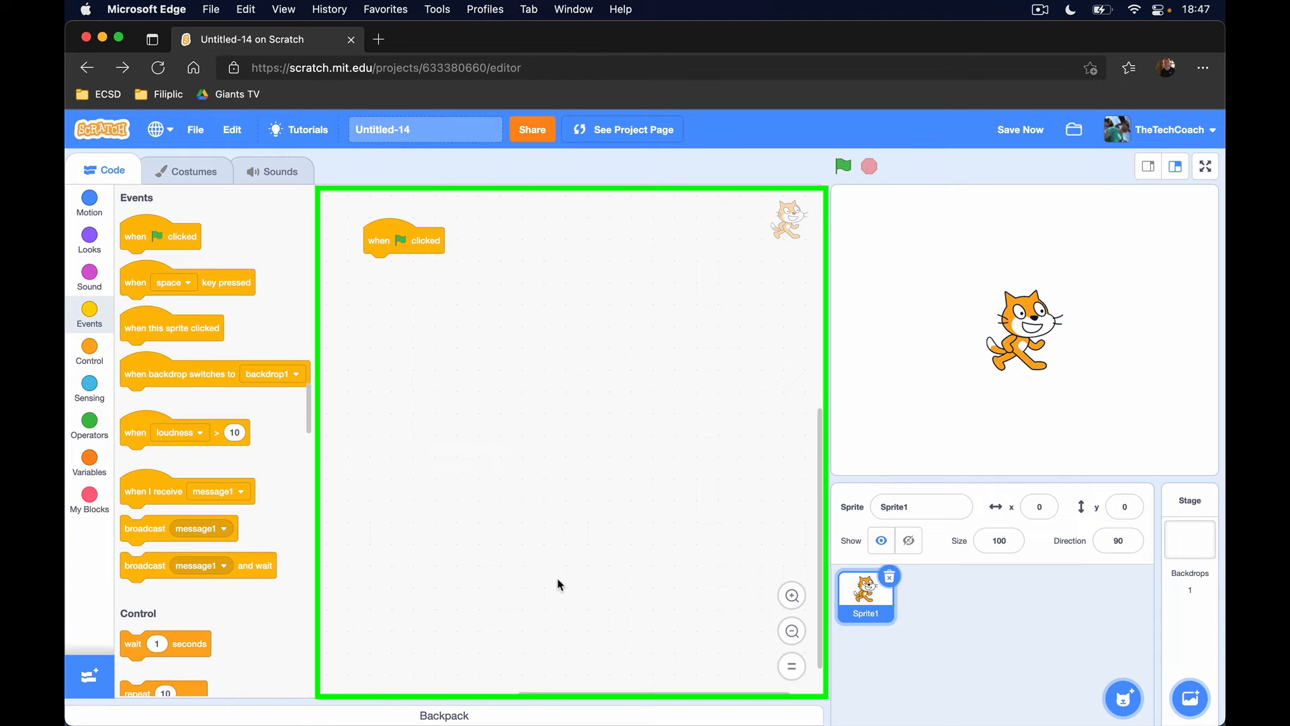
{"action": "mouse_move", "coordinate": [836, 598]}
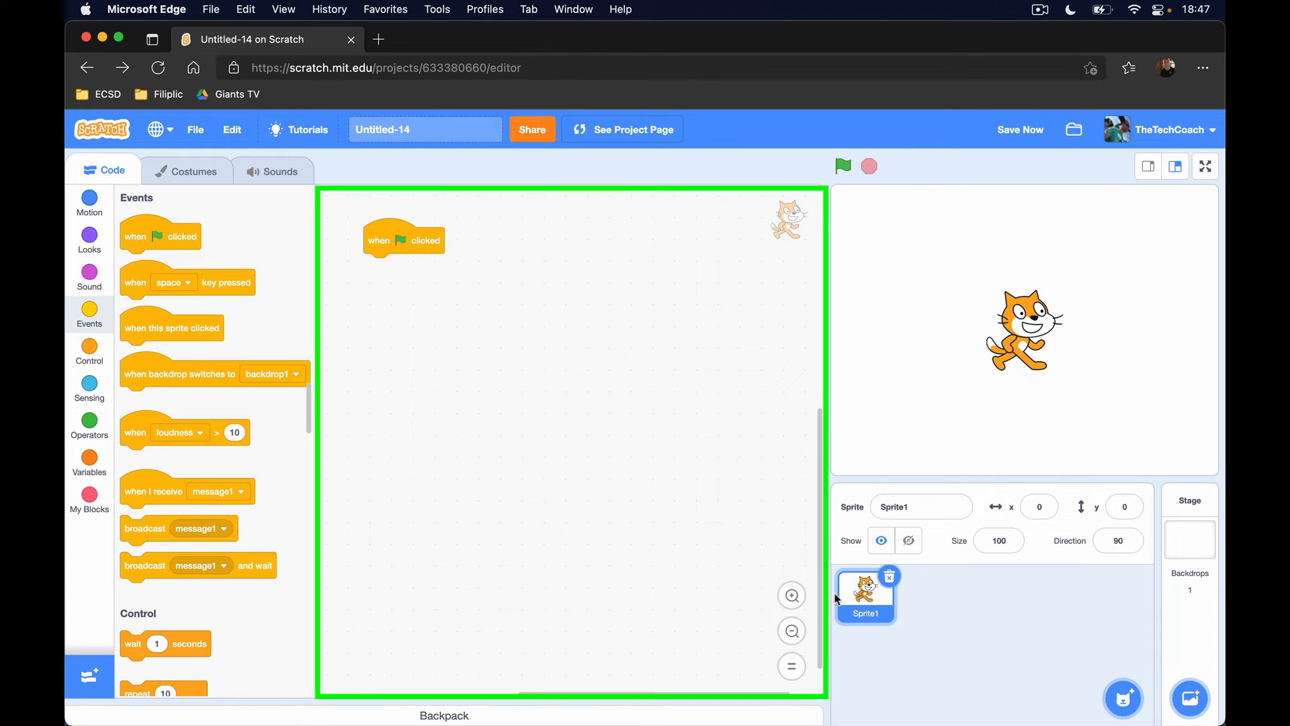
{"action": "mouse_move", "coordinate": [843, 492]}
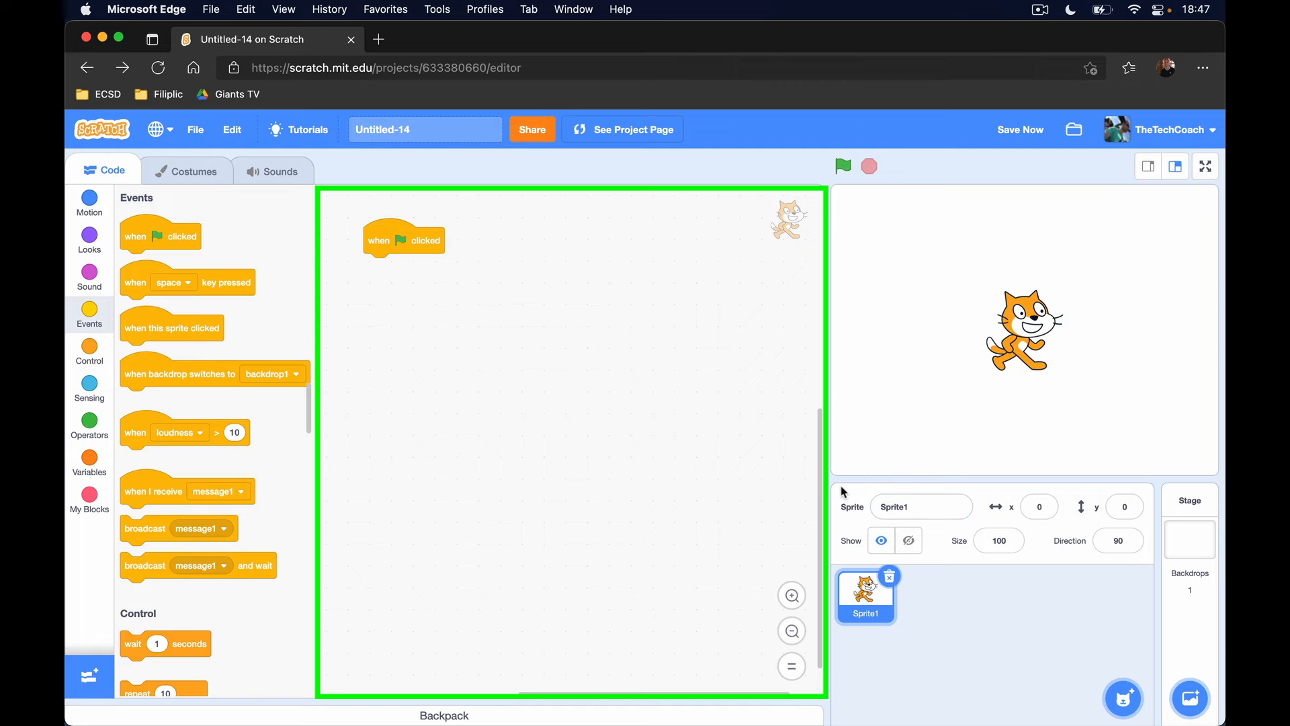
{"action": "mouse_move", "coordinate": [1056, 687]}
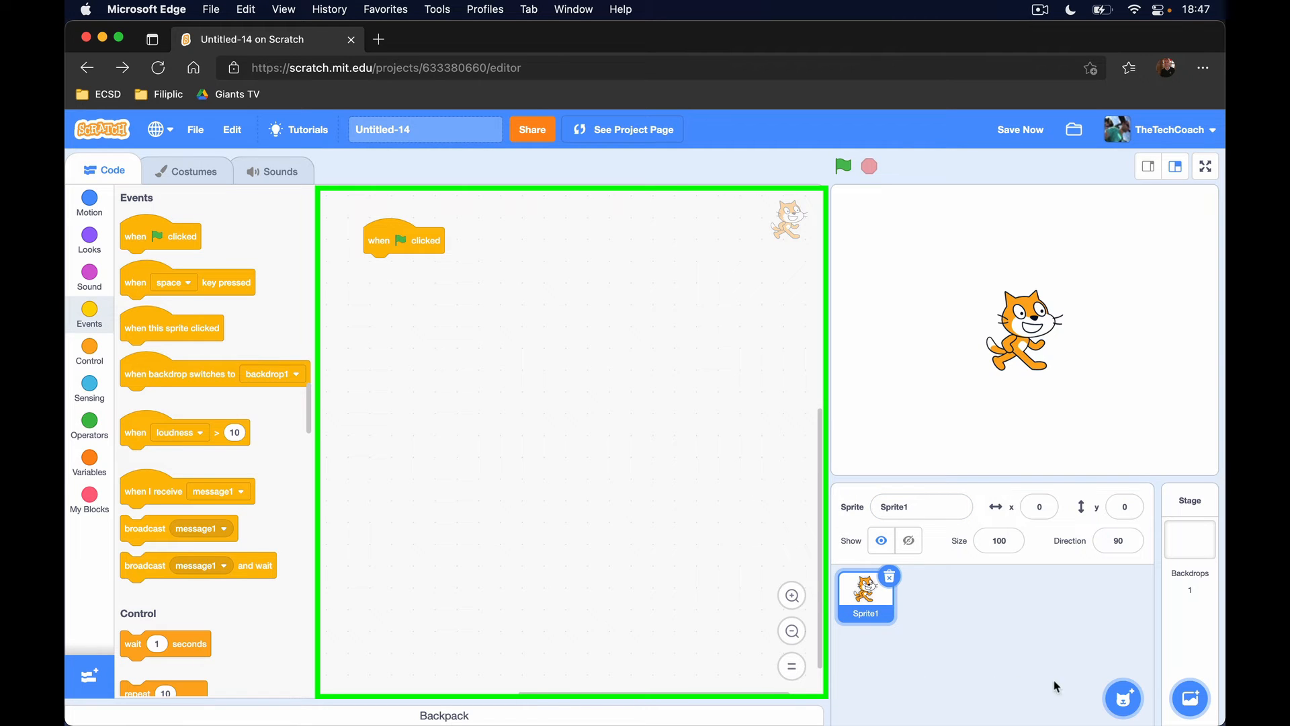
{"action": "left_click", "coordinate": [1025, 642]}
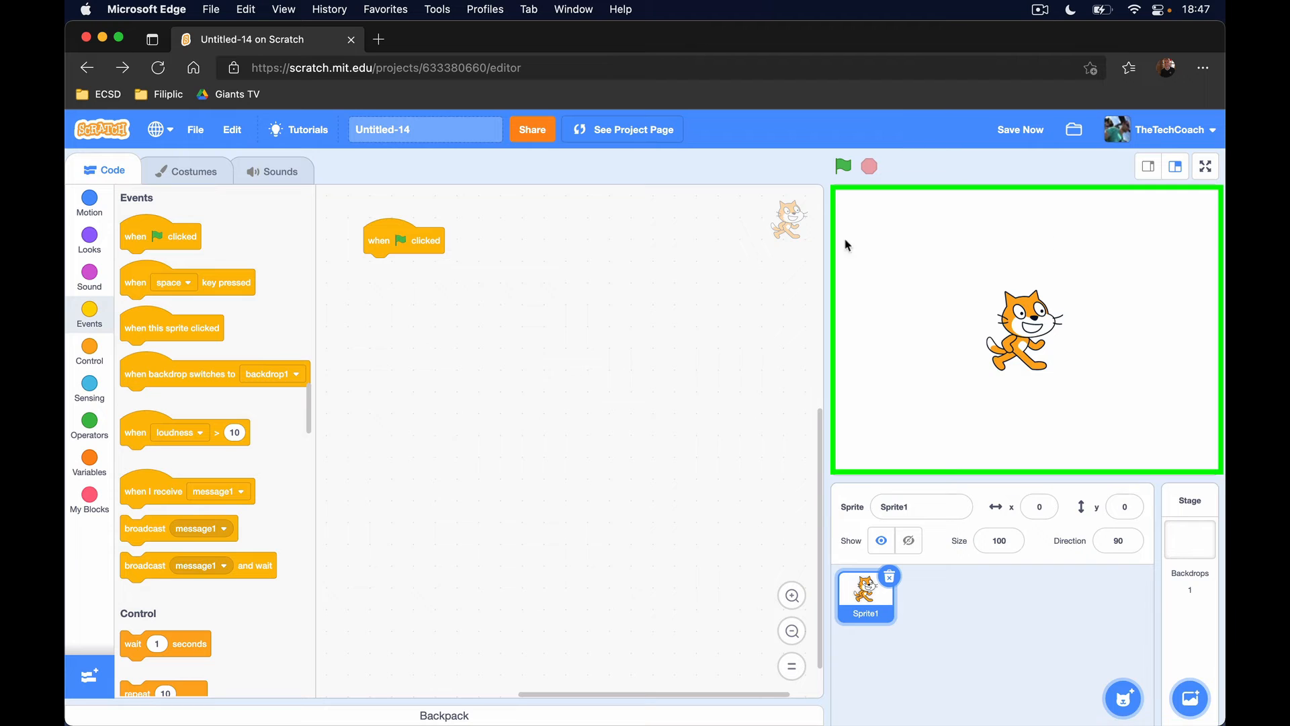
{"action": "mouse_move", "coordinate": [1188, 271]}
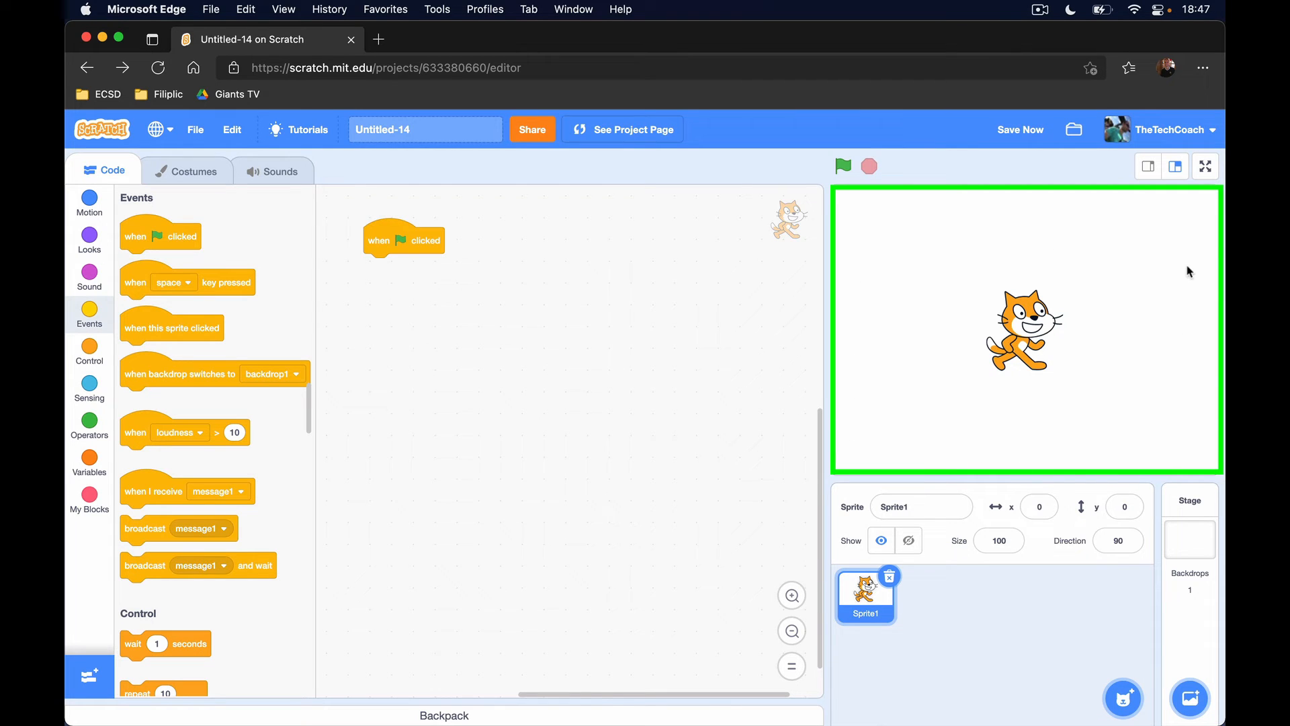
{"action": "mouse_move", "coordinate": [1061, 326]}
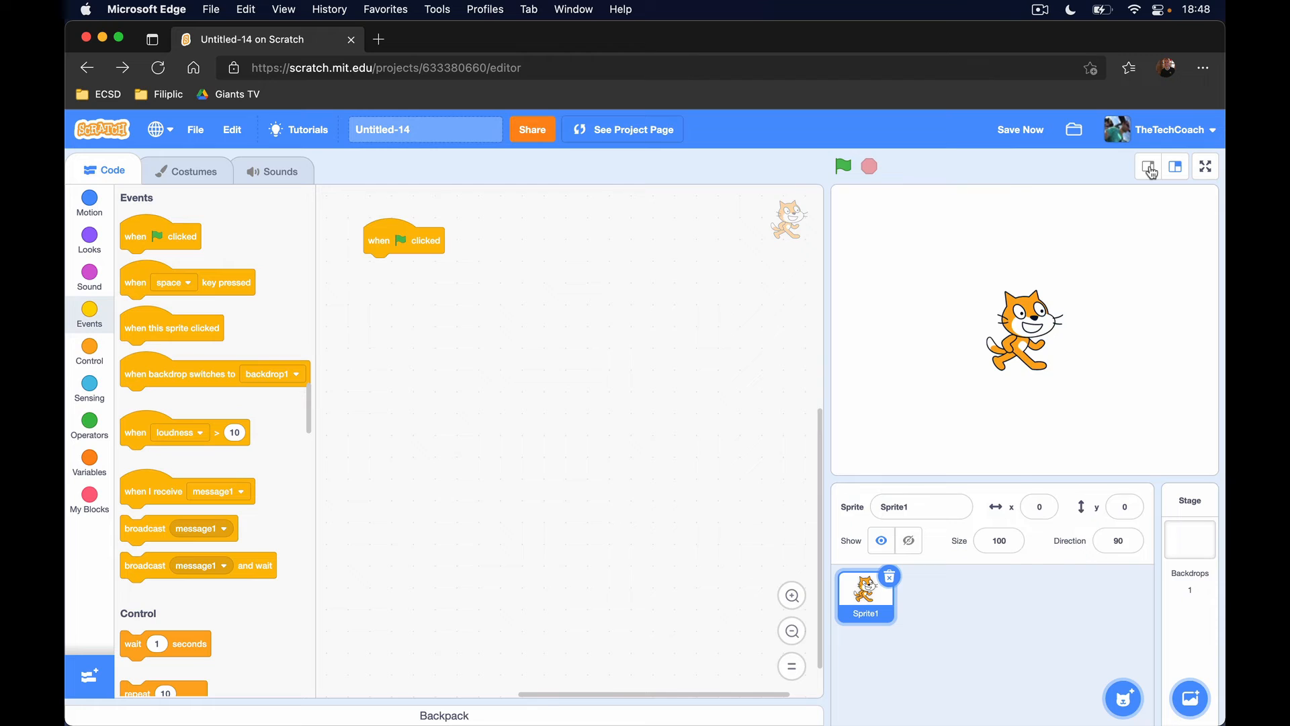
- Try the small, normal and full-screen stage modes, ending on the small stage layout
{"action": "left_click", "coordinate": [1175, 166]}
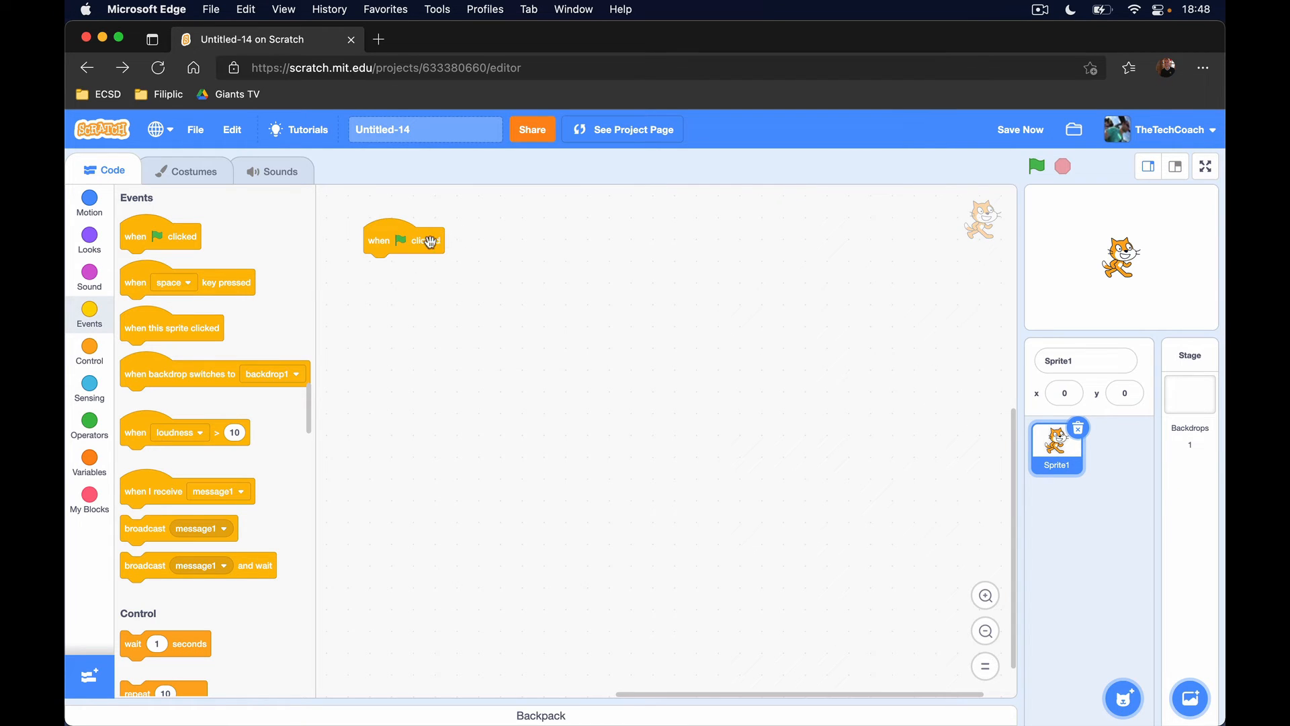
{"action": "mouse_move", "coordinate": [707, 431]}
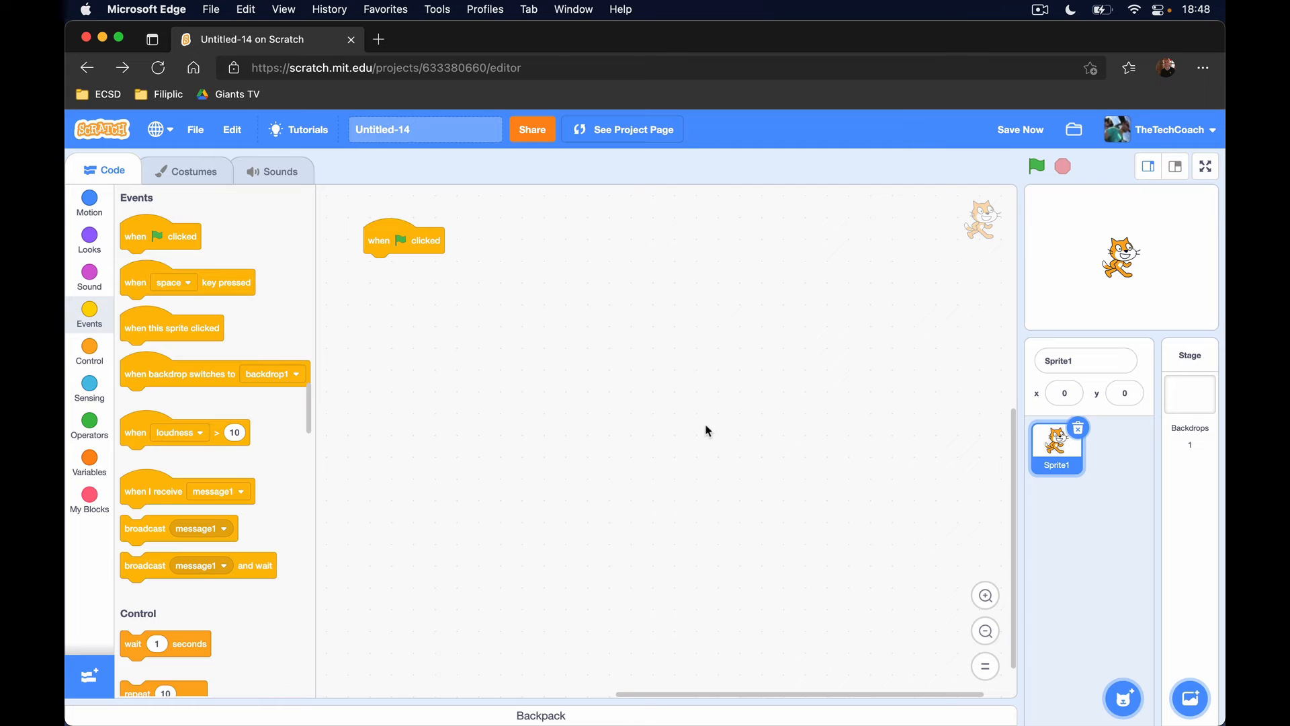
{"action": "mouse_move", "coordinate": [702, 403]}
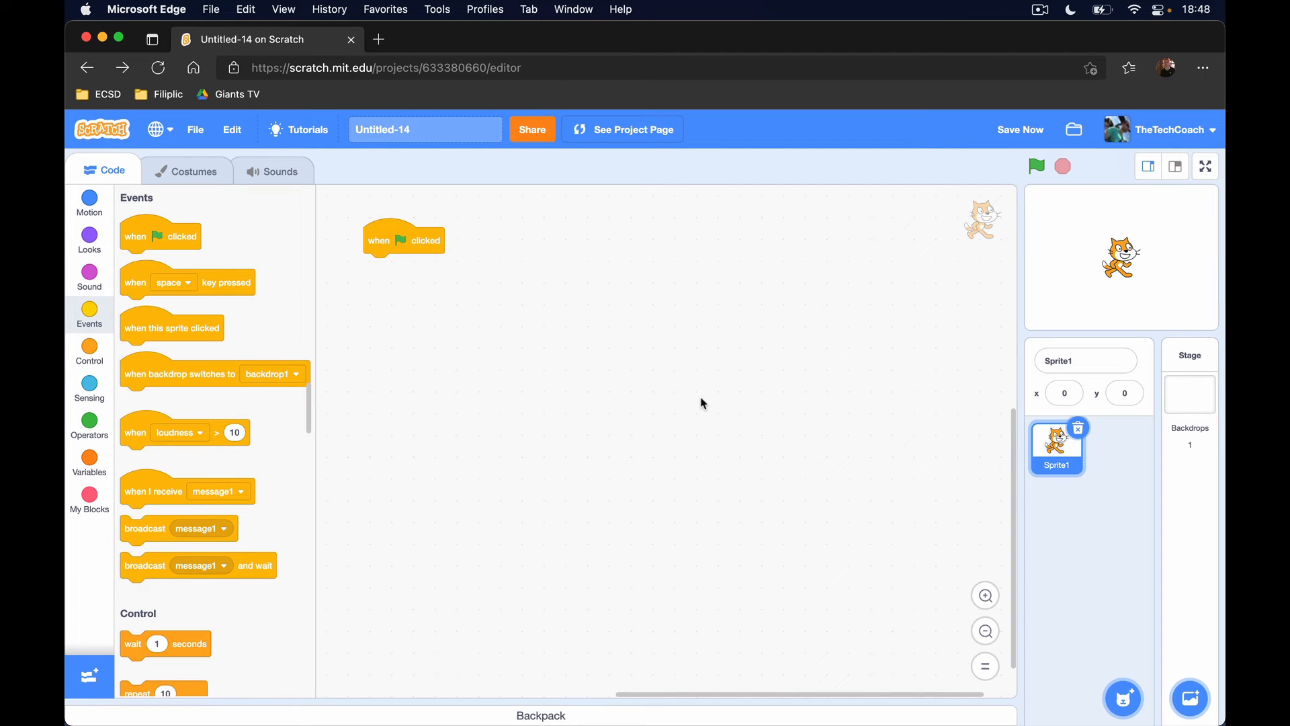
{"action": "mouse_move", "coordinate": [710, 388]}
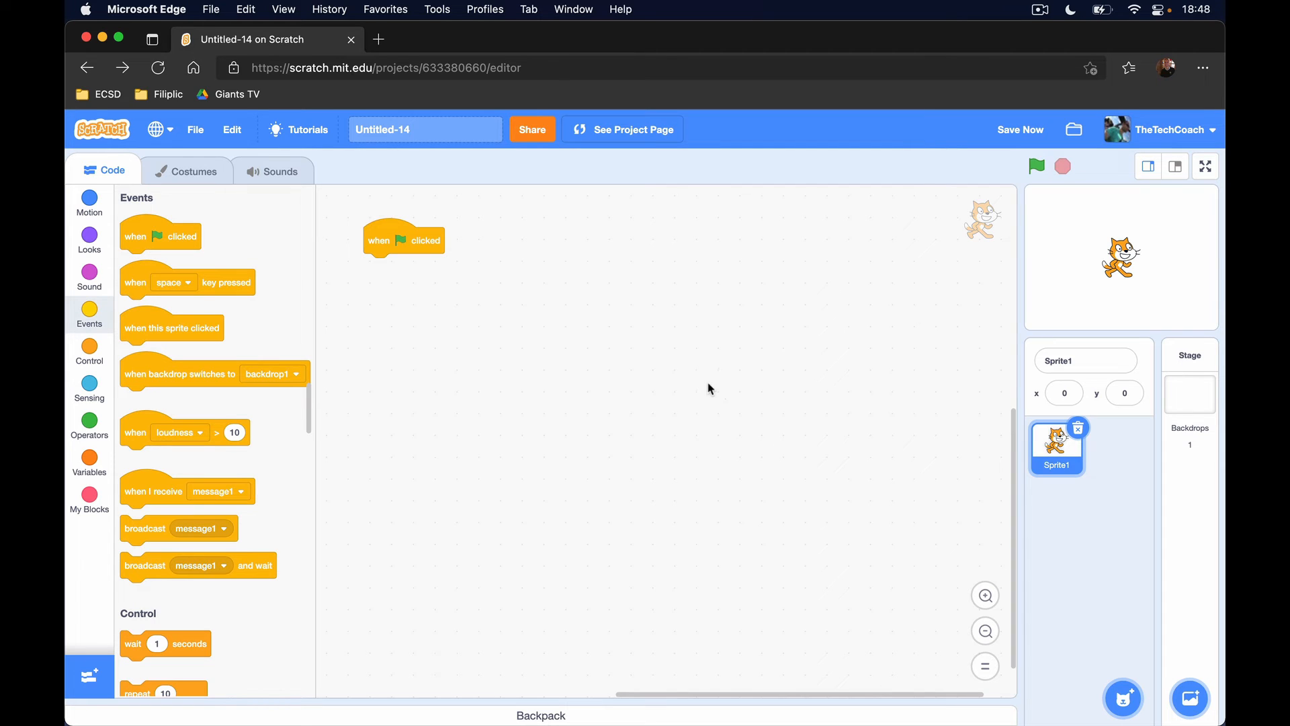
{"action": "mouse_move", "coordinate": [774, 360]}
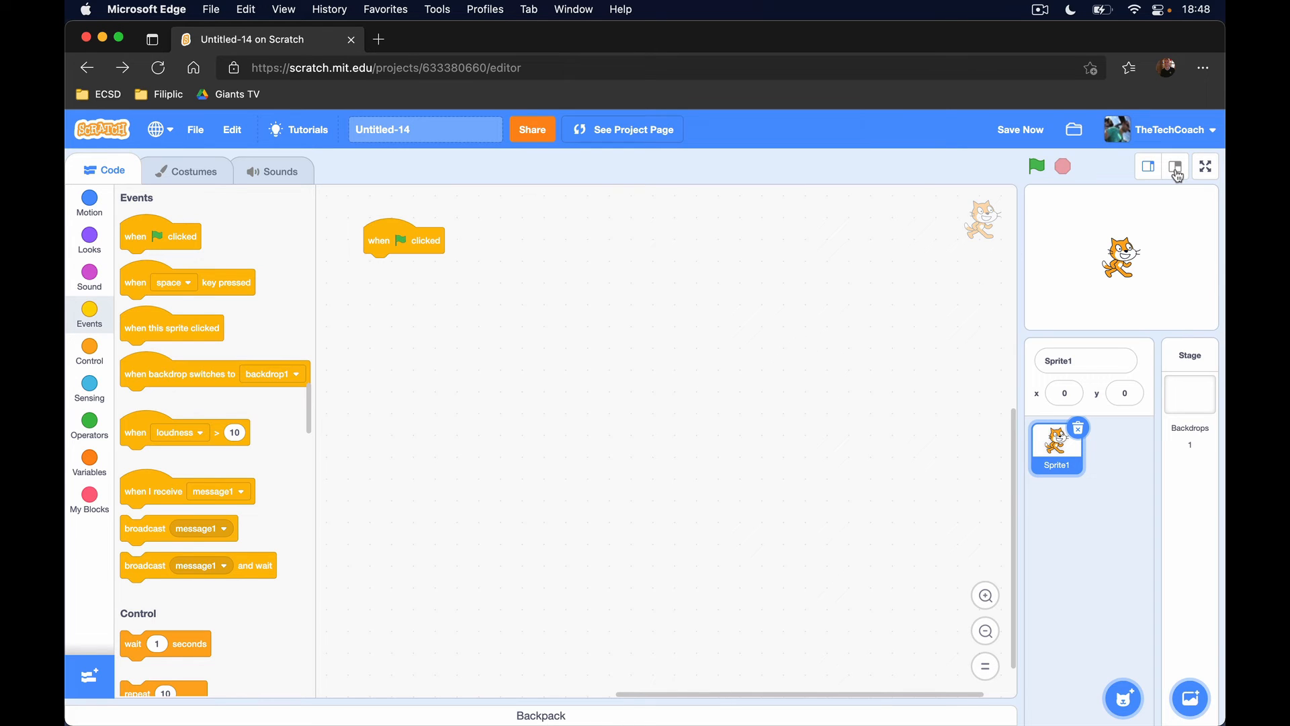
{"action": "left_click", "coordinate": [1175, 166]}
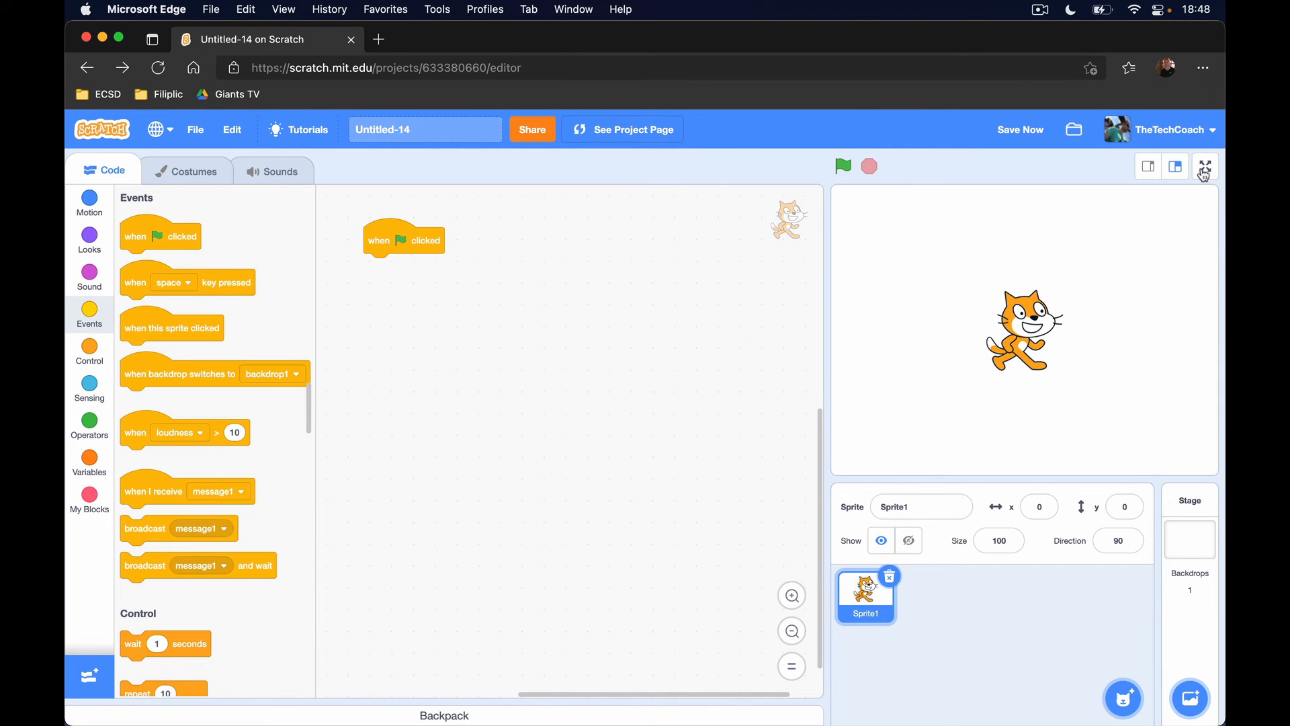
{"action": "left_click", "coordinate": [1204, 168]}
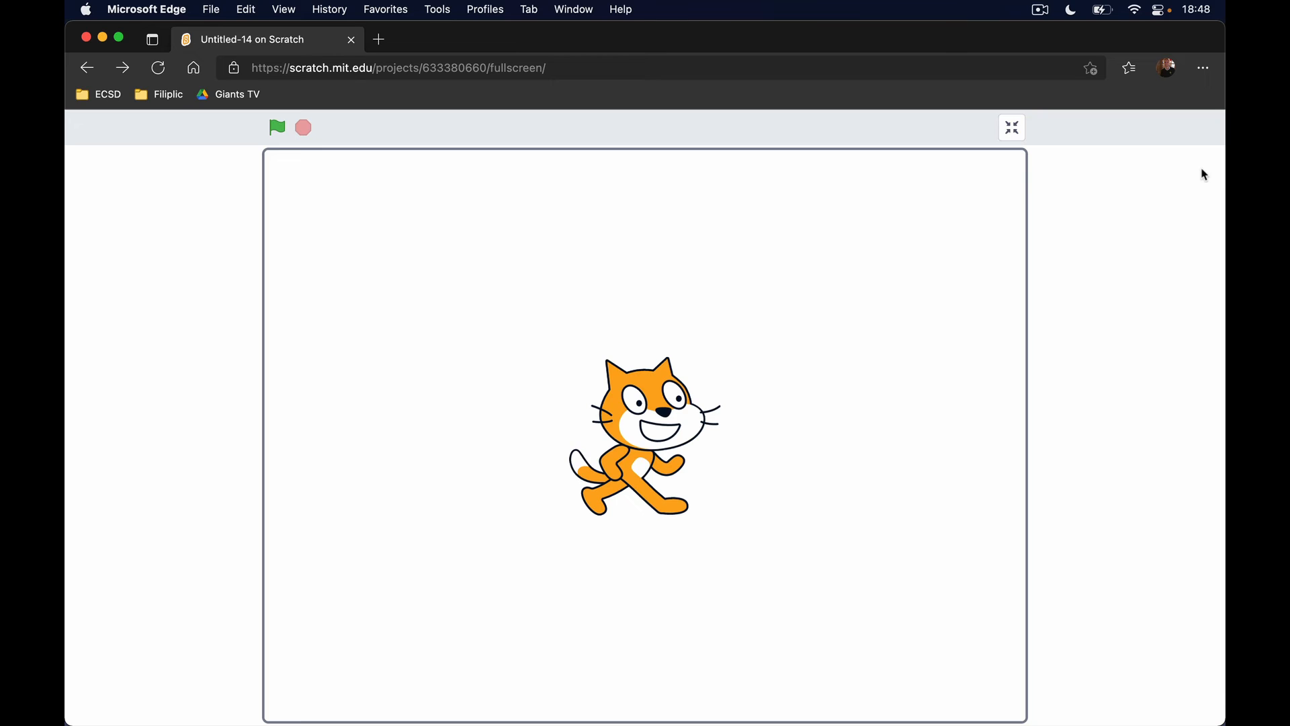
{"action": "mouse_move", "coordinate": [988, 219]}
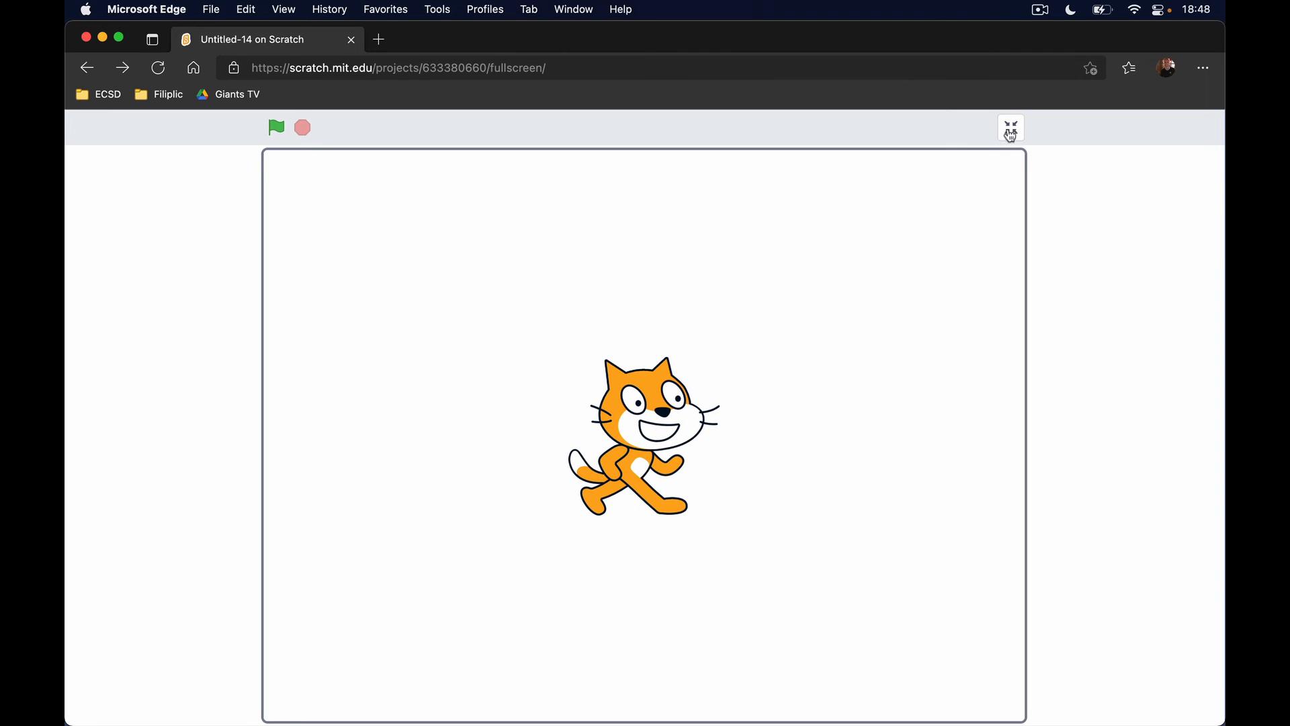
{"action": "left_click", "coordinate": [1010, 129]}
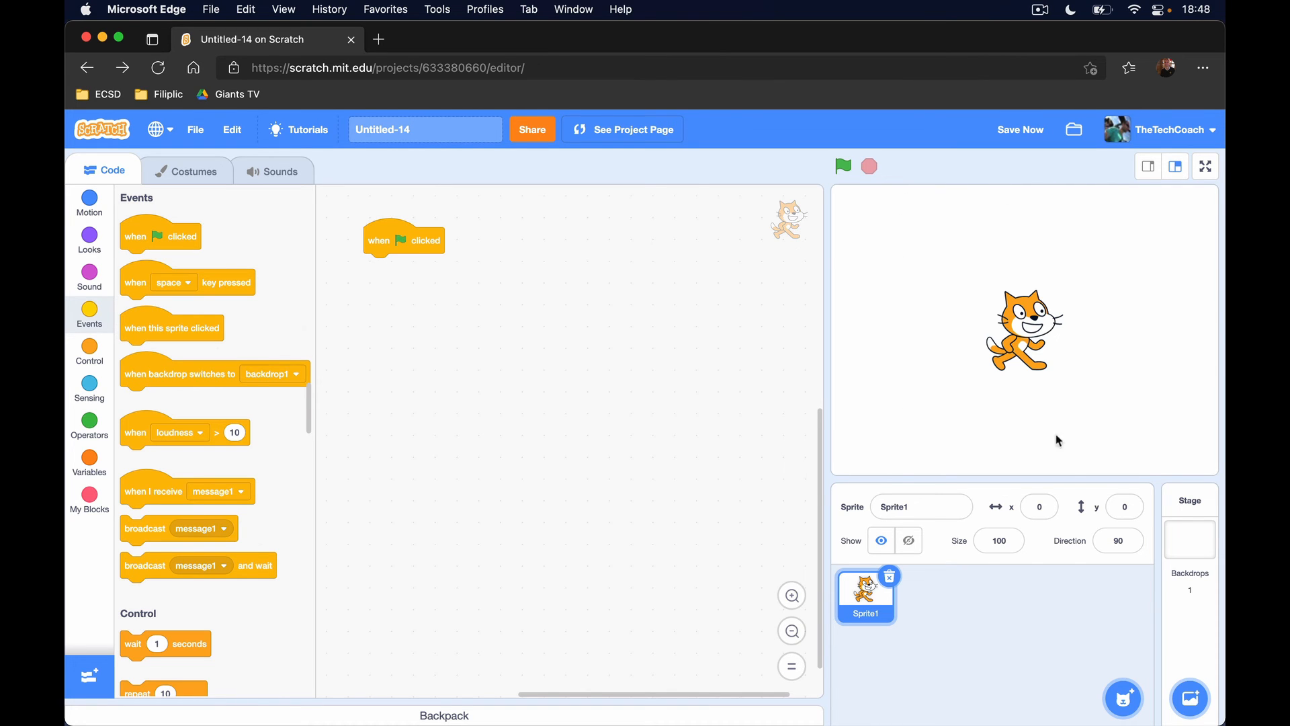
{"action": "mouse_move", "coordinate": [1124, 222]}
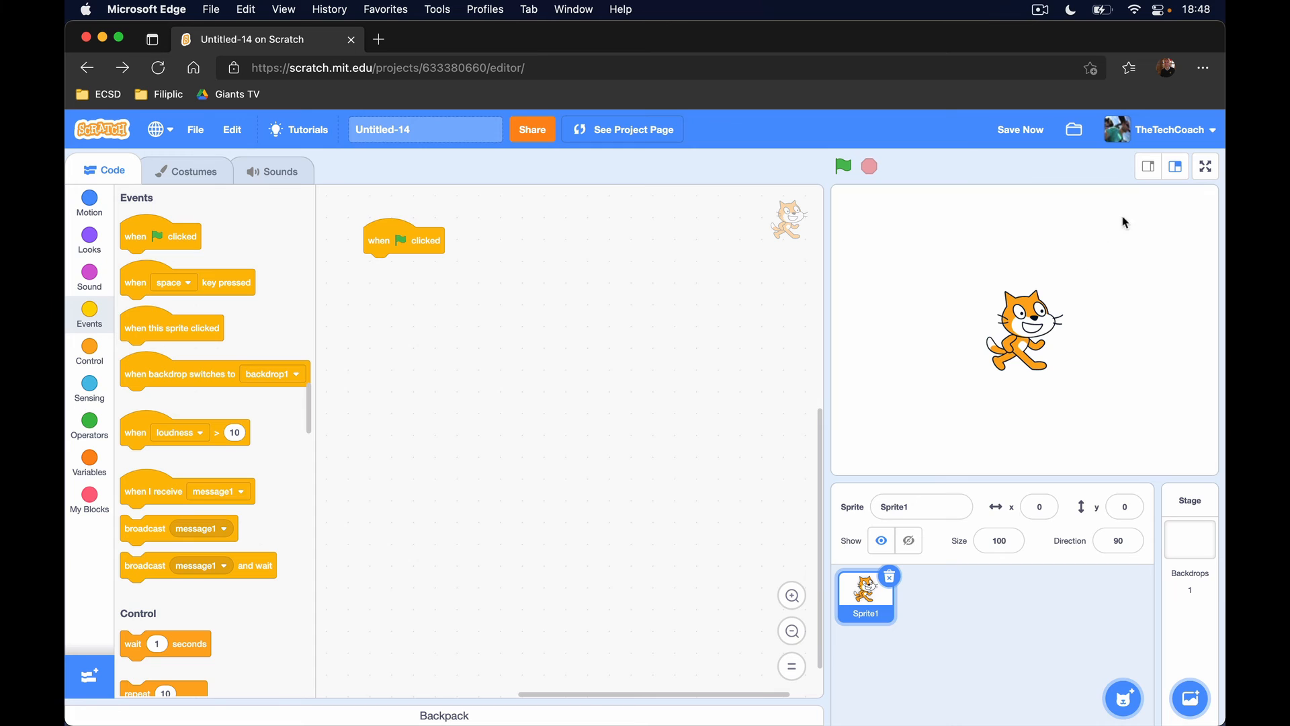
{"action": "mouse_move", "coordinate": [1147, 166]}
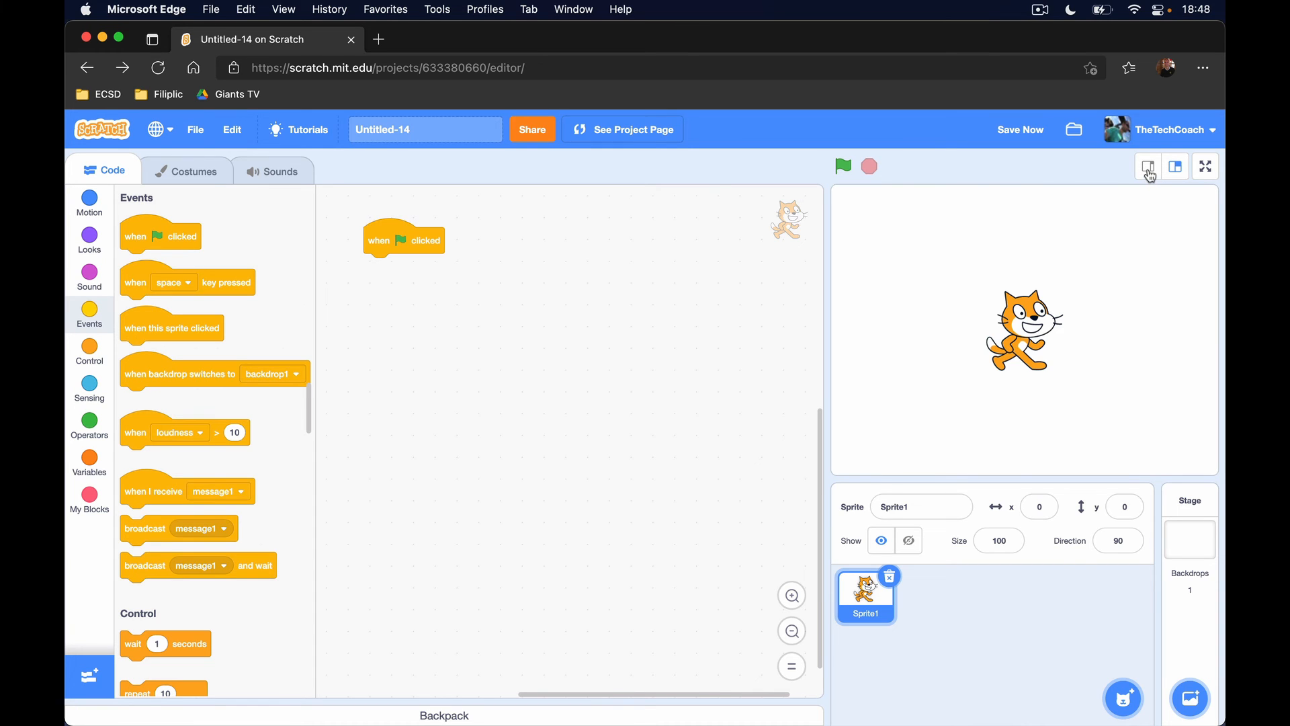
{"action": "left_click", "coordinate": [1148, 166]}
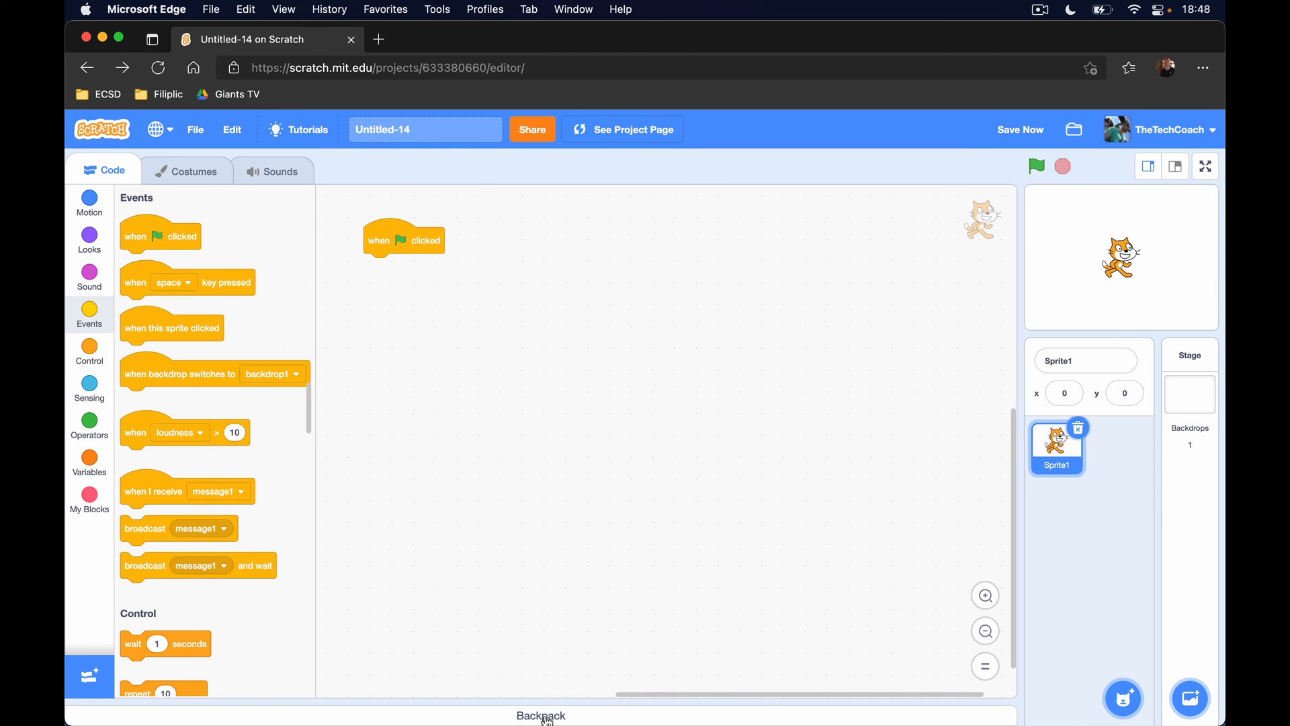
{"action": "left_click", "coordinate": [540, 715]}
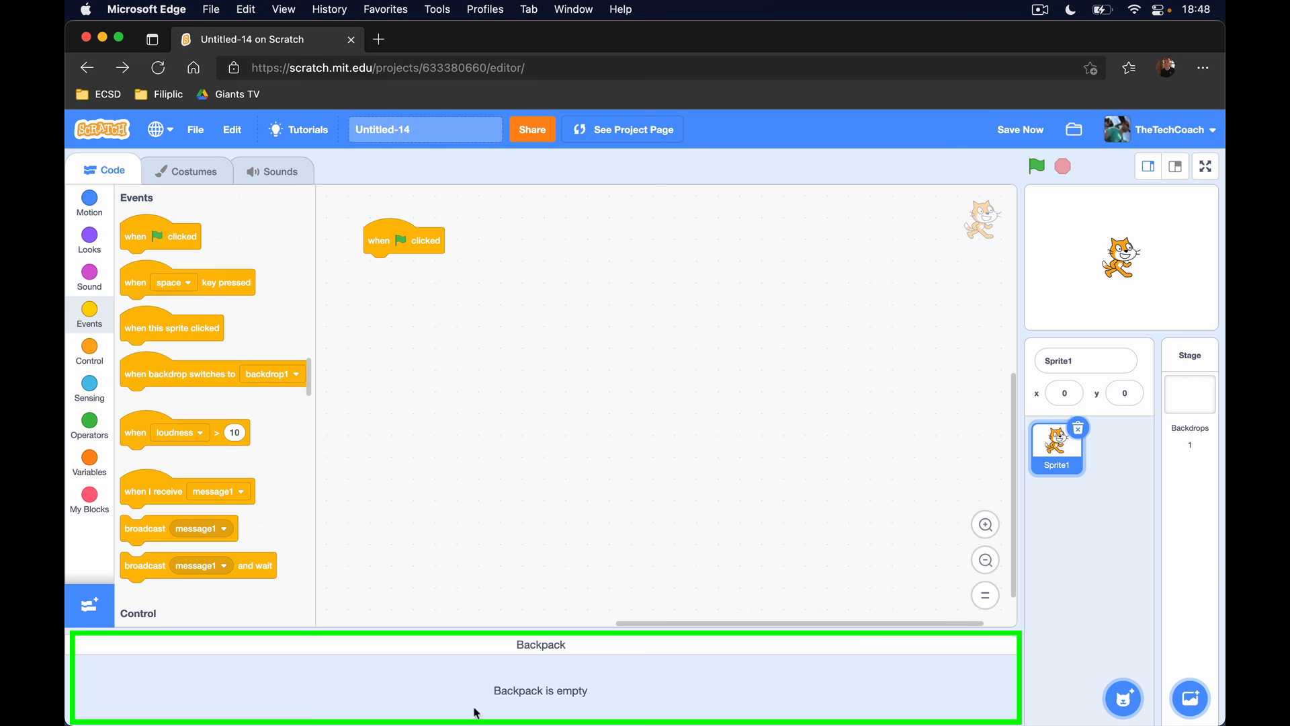
{"action": "mouse_move", "coordinate": [583, 644]}
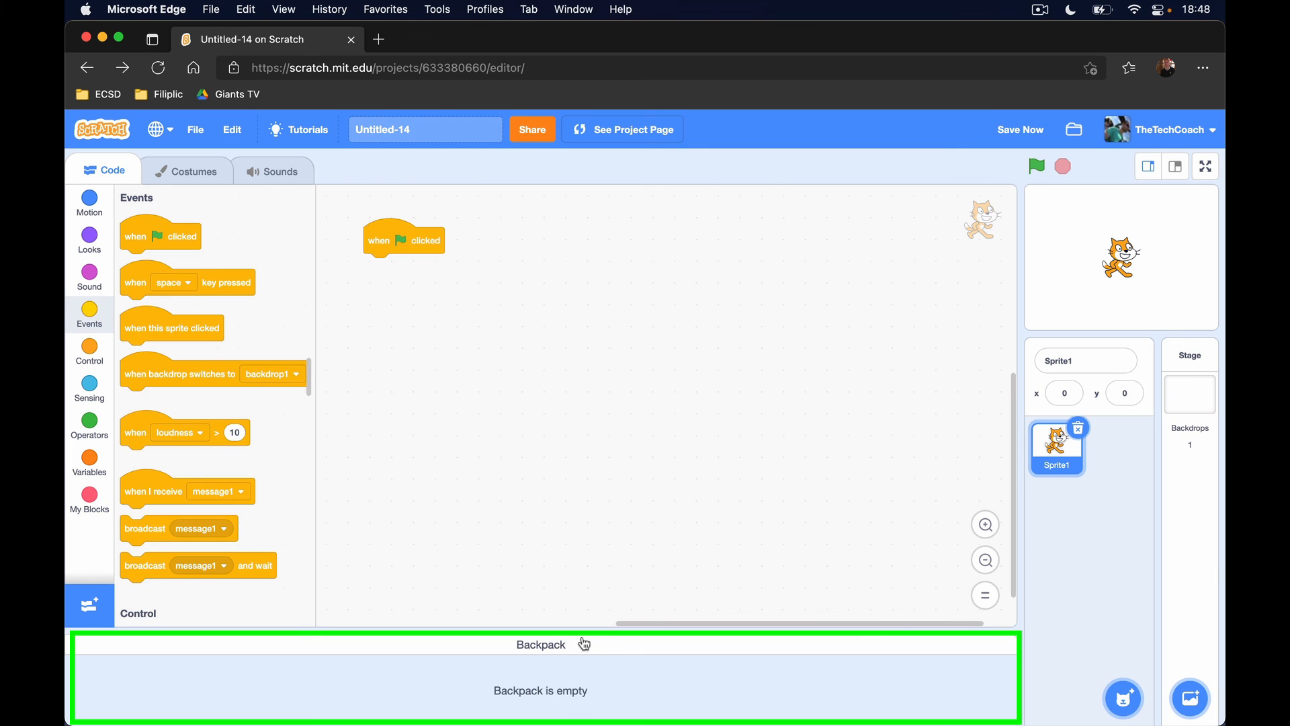
{"action": "mouse_move", "coordinate": [505, 719]}
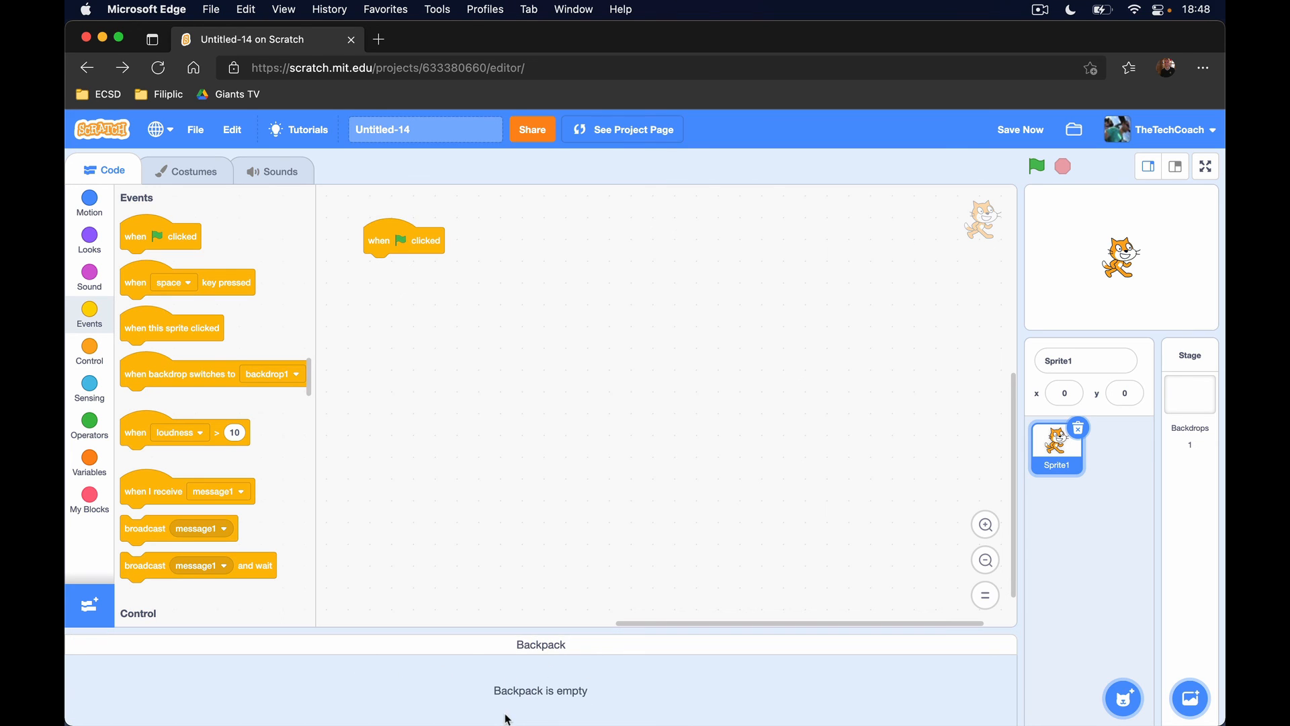
{"action": "mouse_move", "coordinate": [500, 715]}
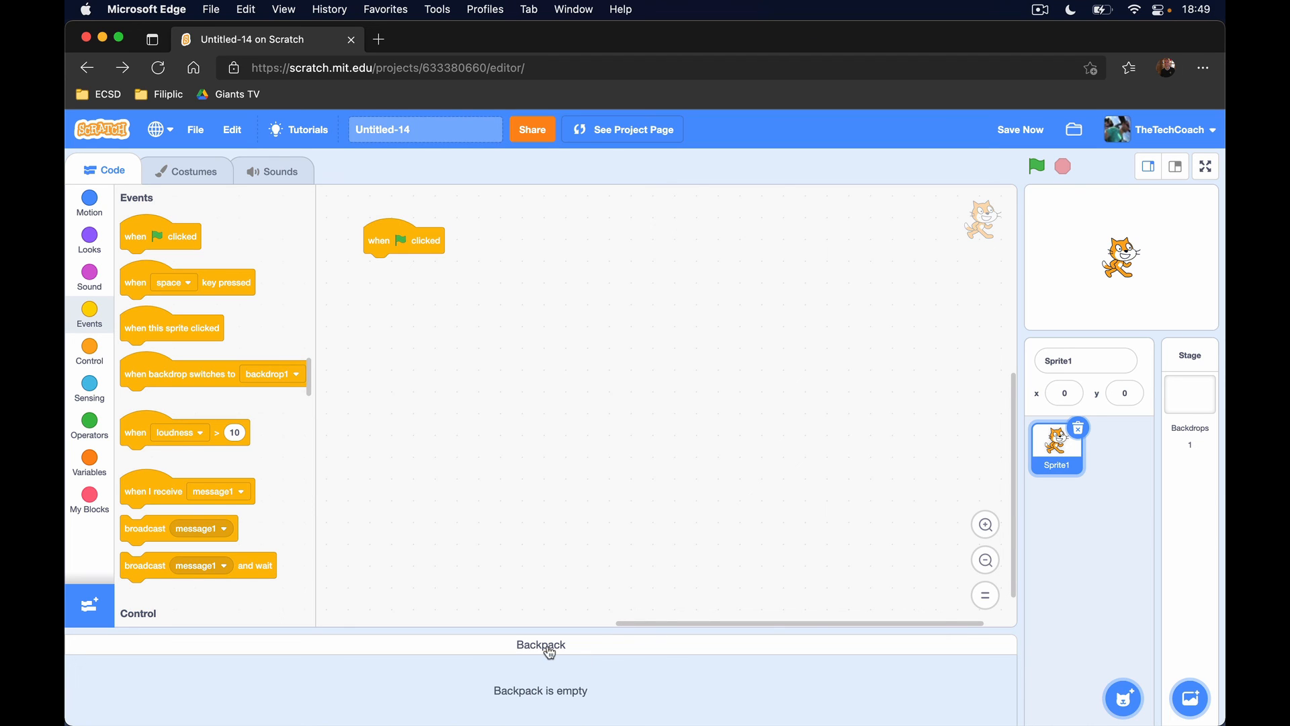
{"action": "left_click", "coordinate": [540, 644]}
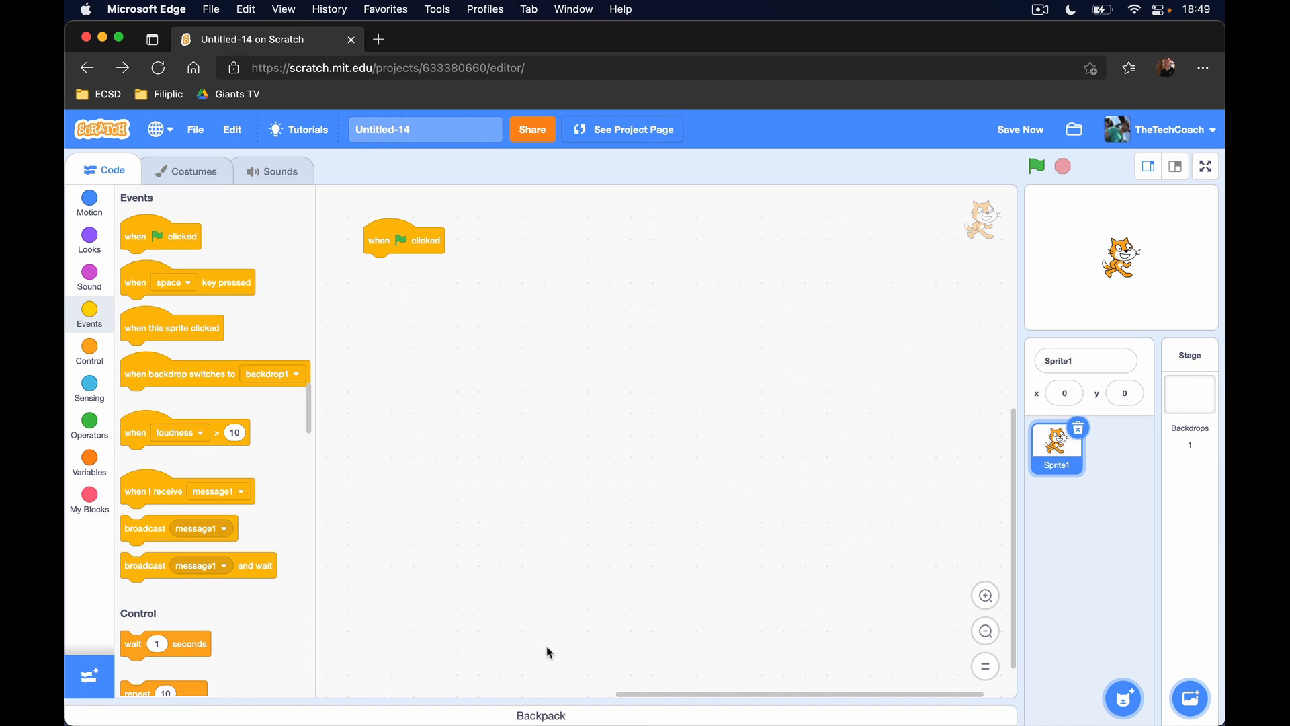